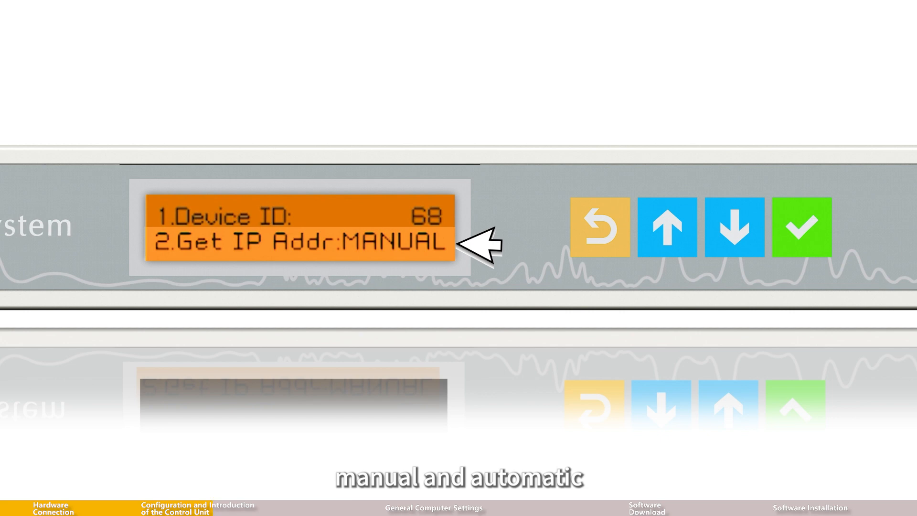
Step: Choose 'Use the following IP address' and enter 192.168.1.250 with mask 255.255.255.0
{"action": "left_click", "coordinate": [736, 227]}
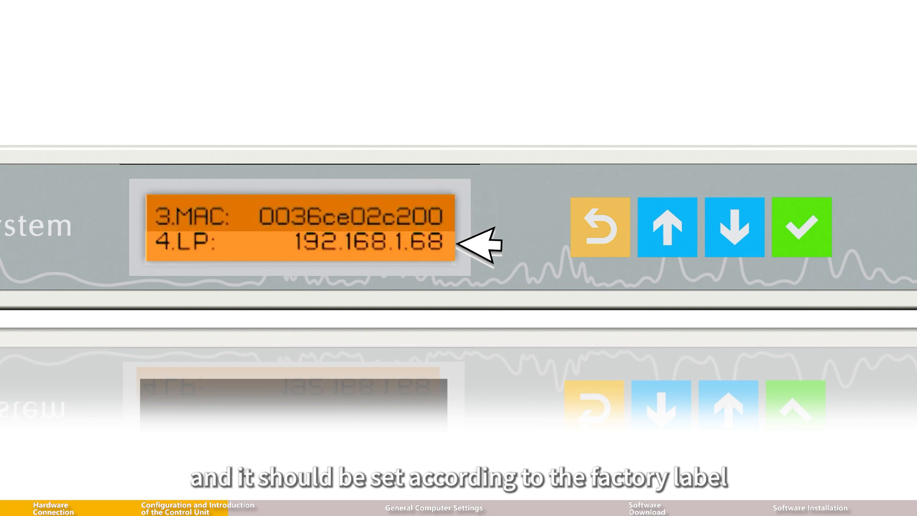
{"action": "left_click", "coordinate": [736, 226]}
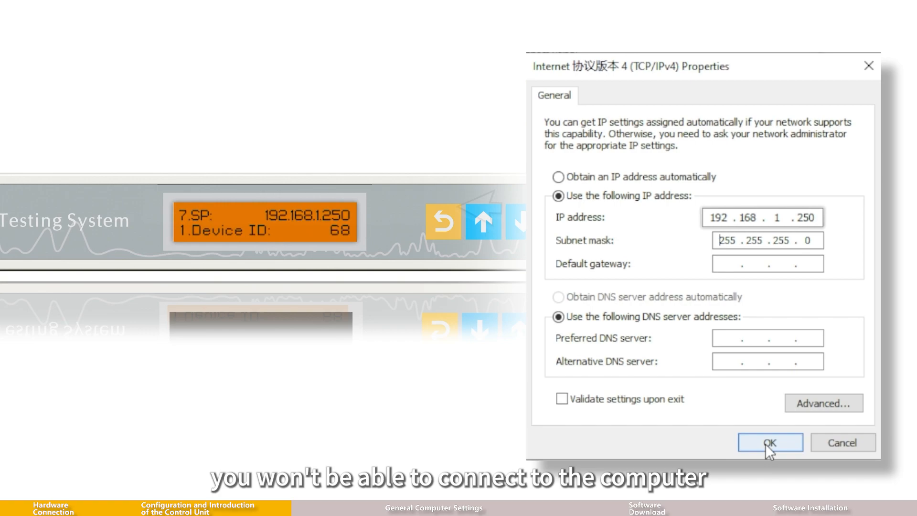
Step: Confirm the fixed IP, then reach the Virus & threat protection settings page
{"action": "left_click", "coordinate": [769, 442]}
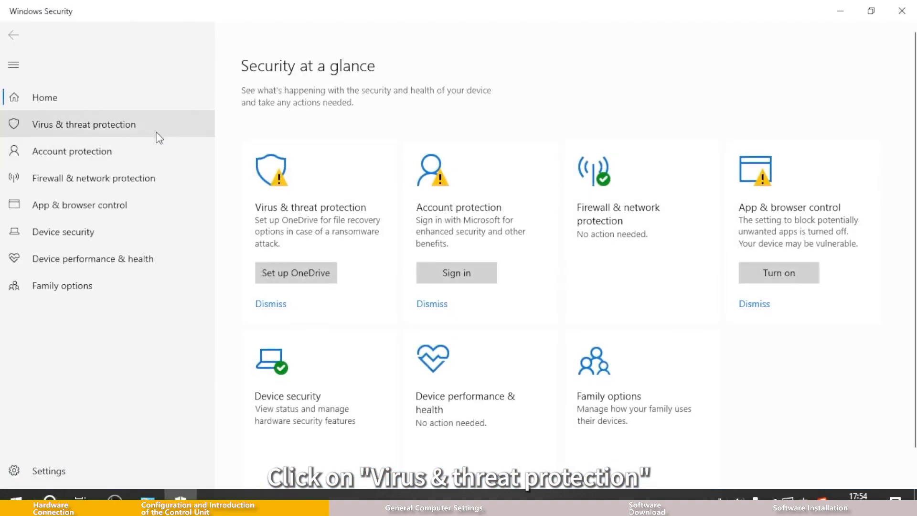
{"action": "left_click", "coordinate": [84, 125]}
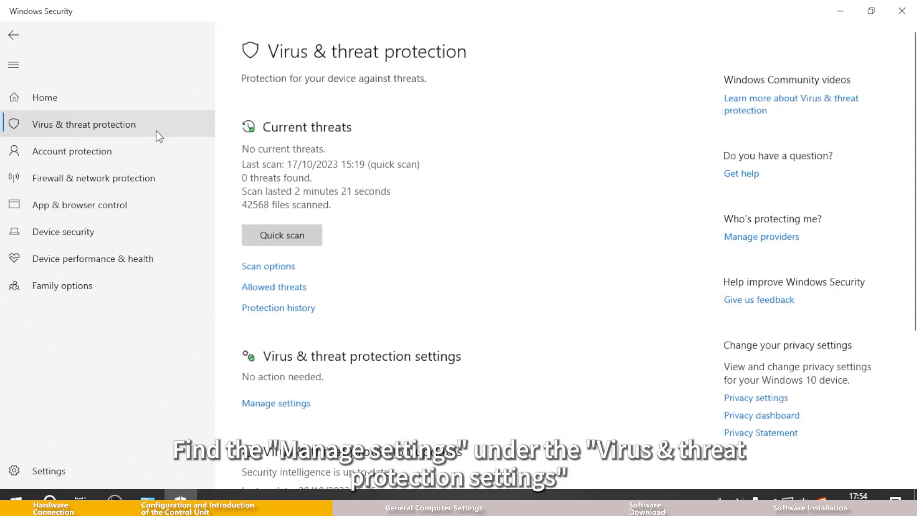
{"action": "scroll", "scroll_direction": "down", "scroll_amount": 3}
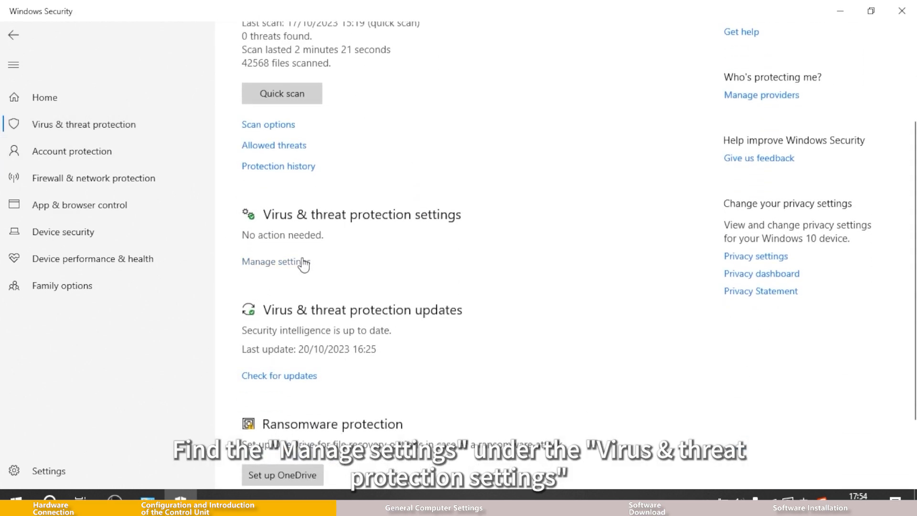
{"action": "mouse_move", "coordinate": [295, 270]}
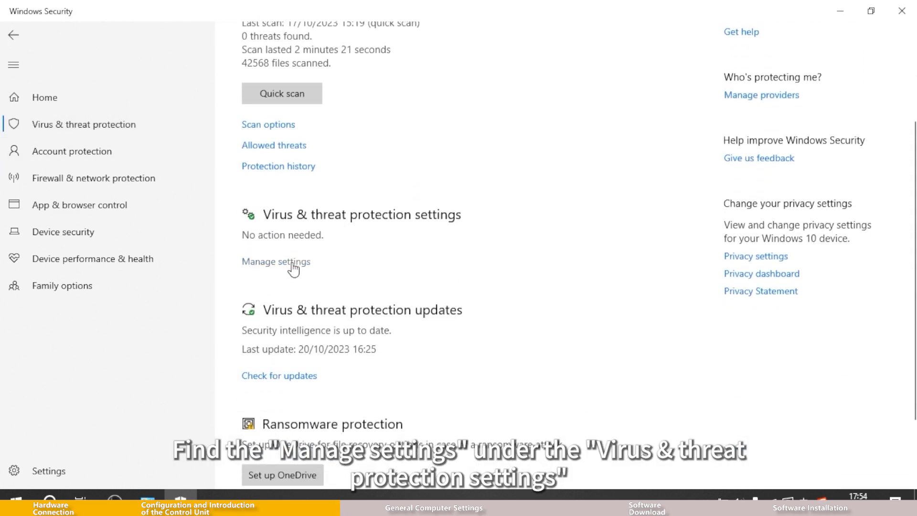
{"action": "left_click", "coordinate": [275, 261]}
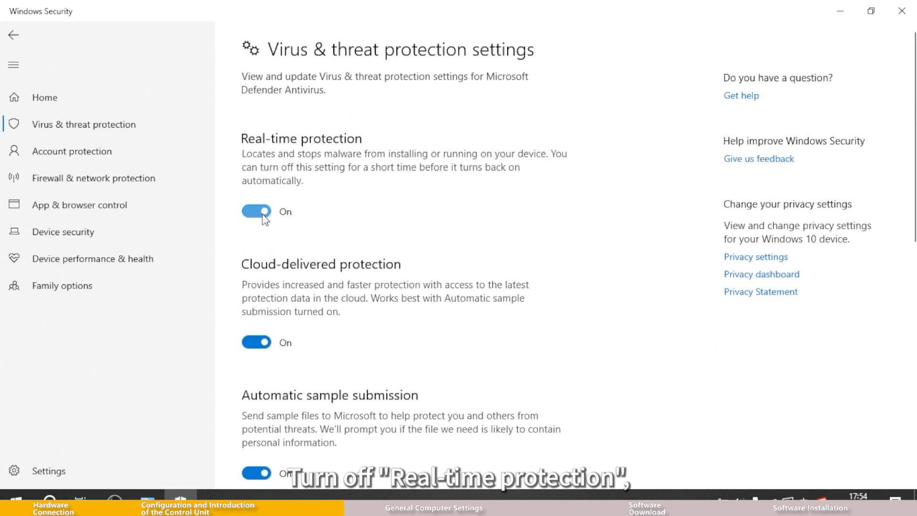
Step: Turn off real-time protection and automatic sample submission
{"action": "left_click", "coordinate": [256, 211]}
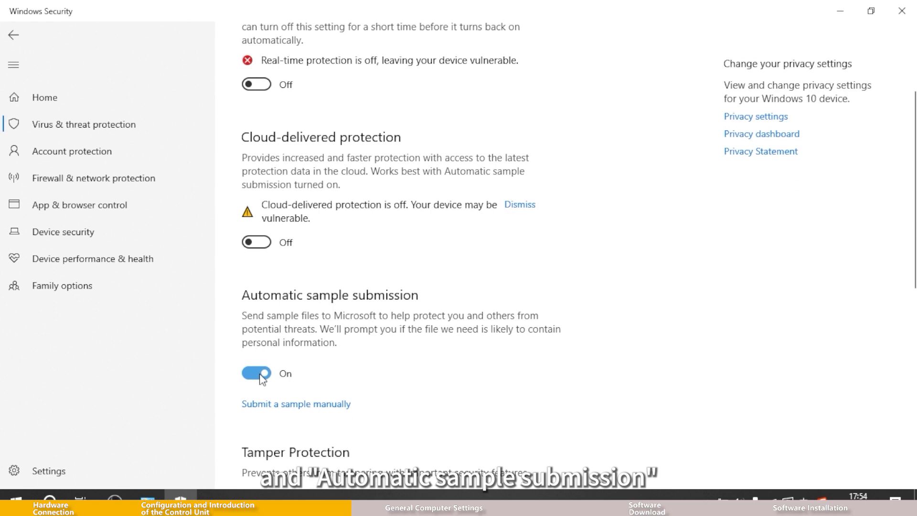
{"action": "left_click", "coordinate": [256, 374]}
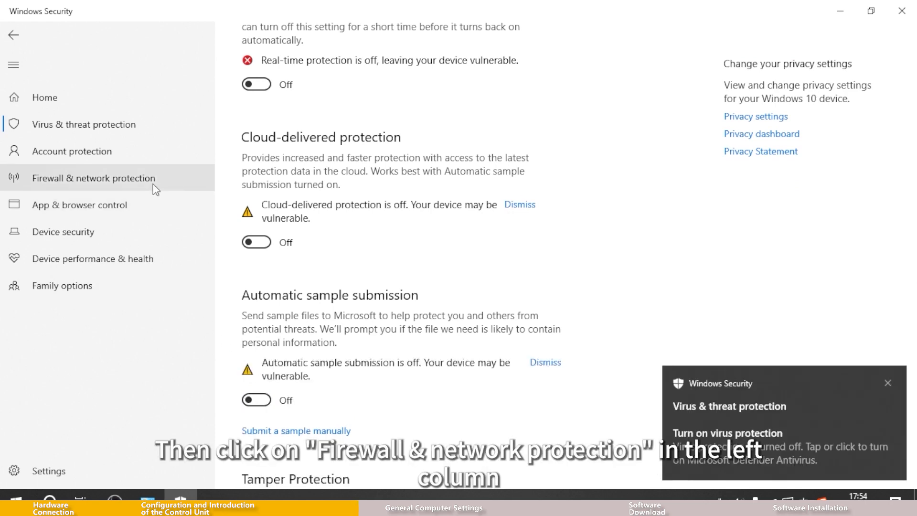
Step: Turn off Microsoft Defender Firewall for the domain network
{"action": "left_click", "coordinate": [94, 178]}
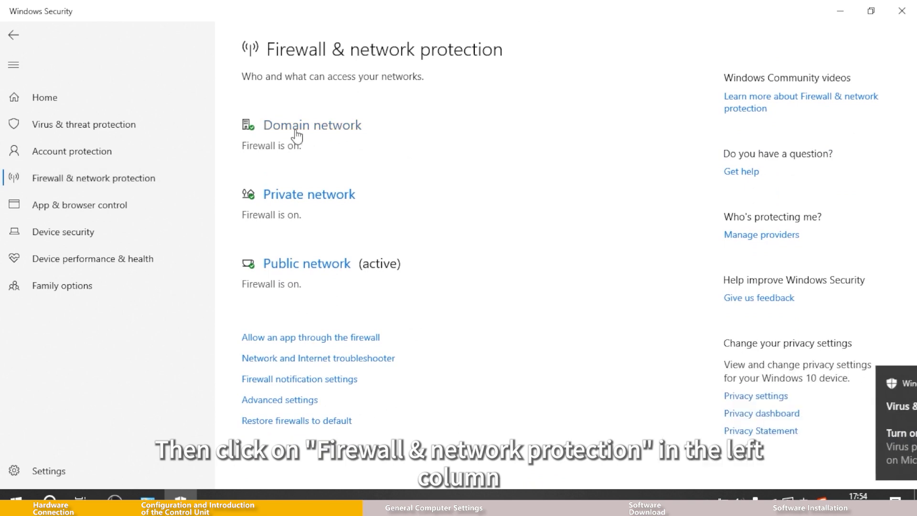
{"action": "left_click", "coordinate": [312, 125]}
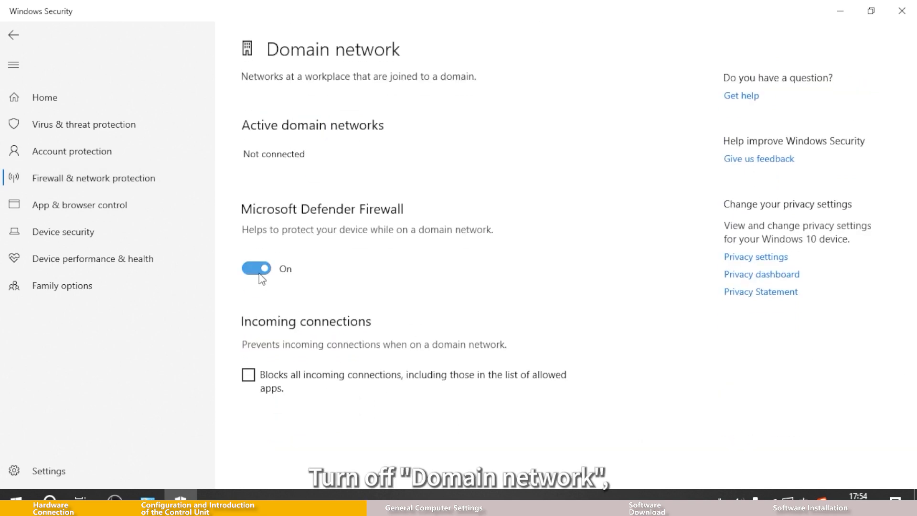
{"action": "left_click", "coordinate": [256, 268]}
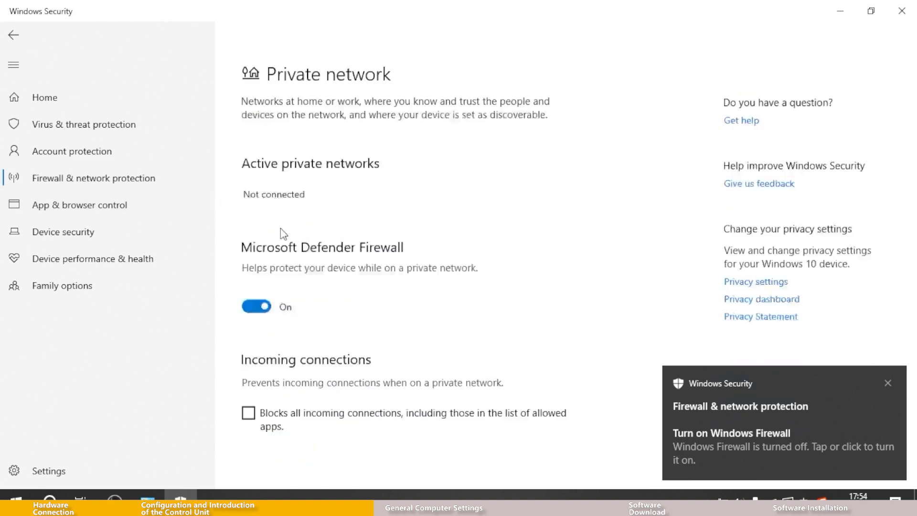
Step: Turn off the firewall for the private network and reach the public network settings
{"action": "left_click", "coordinate": [13, 36]}
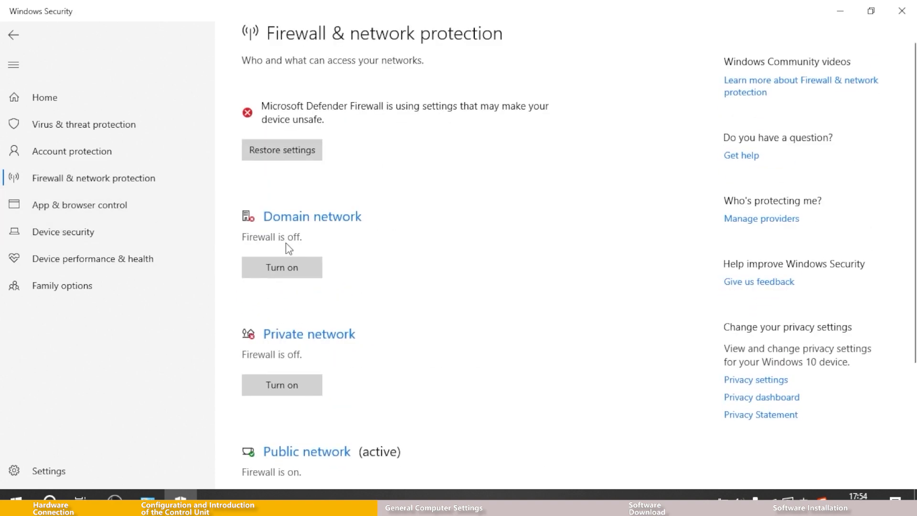
{"action": "left_click", "coordinate": [307, 451]}
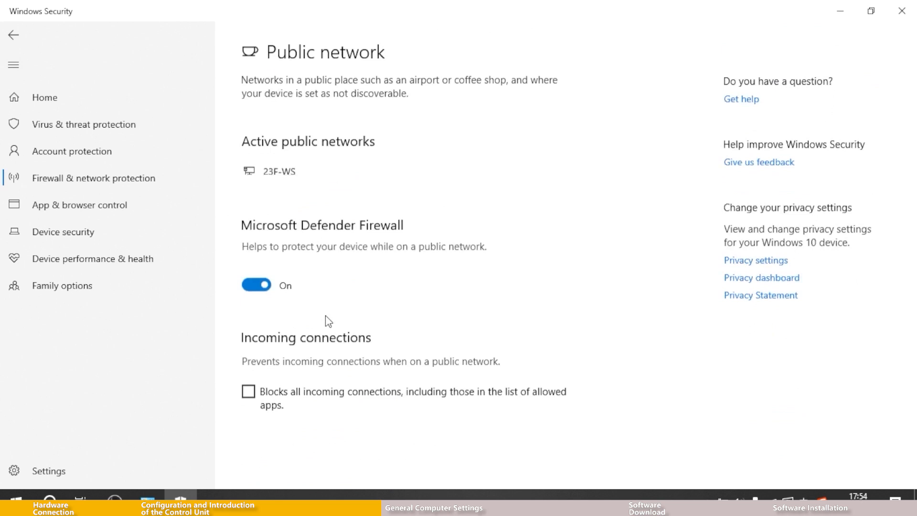
{"action": "left_click", "coordinate": [256, 285]}
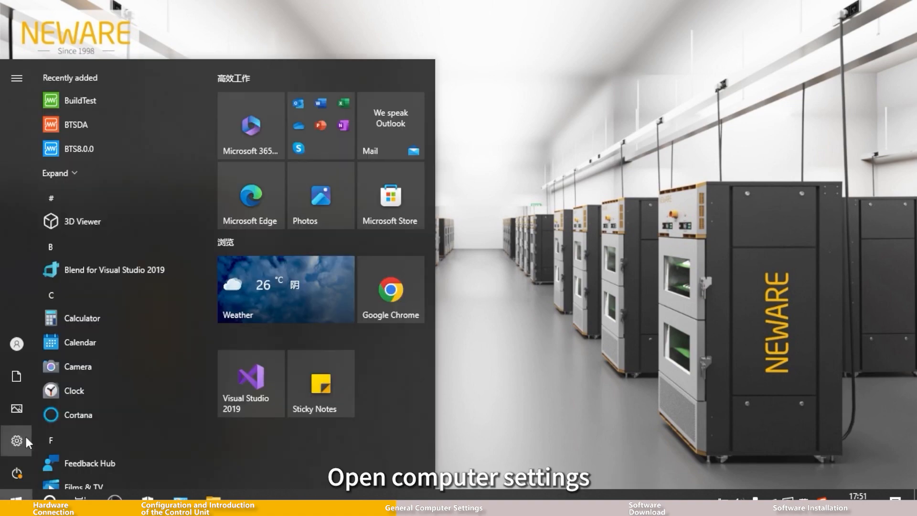
Step: In Settings > System > Power & sleep, set the sleep timeout to Never
{"action": "left_click", "coordinate": [16, 441]}
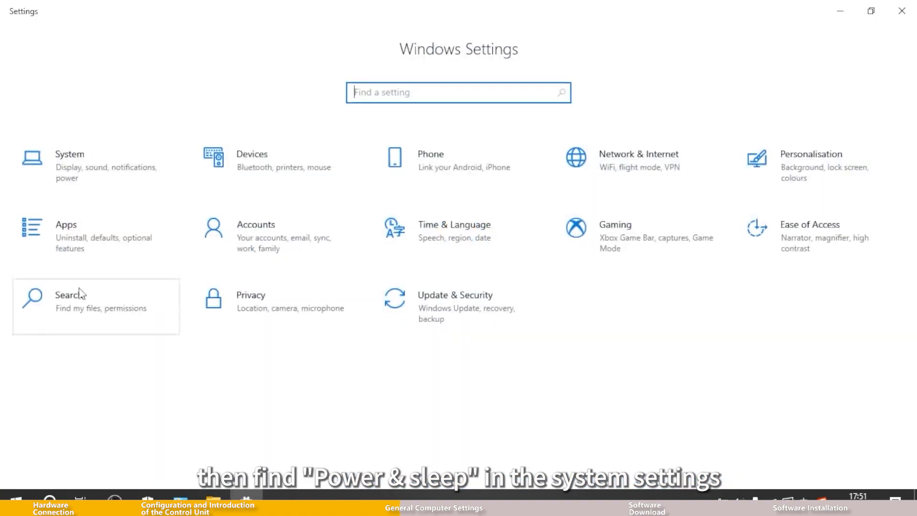
{"action": "left_click", "coordinate": [69, 165]}
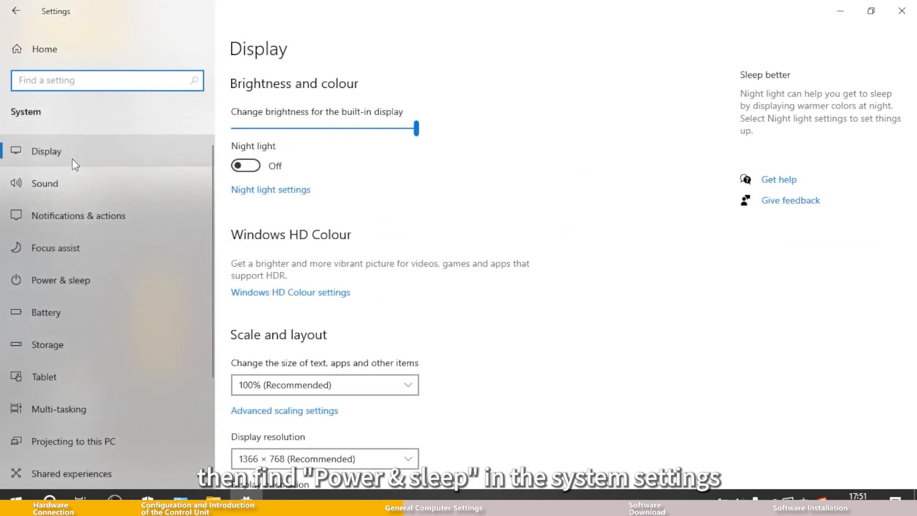
{"action": "left_click", "coordinate": [59, 280]}
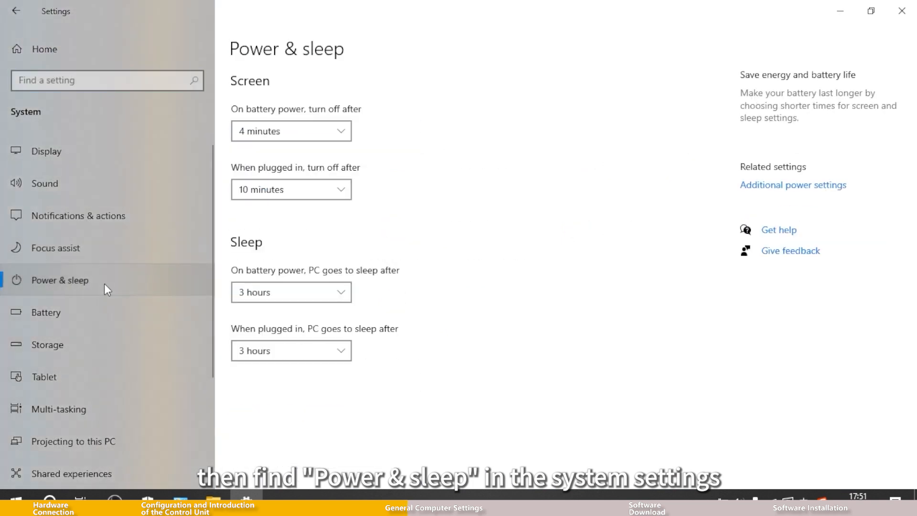
{"action": "left_click", "coordinate": [291, 293]}
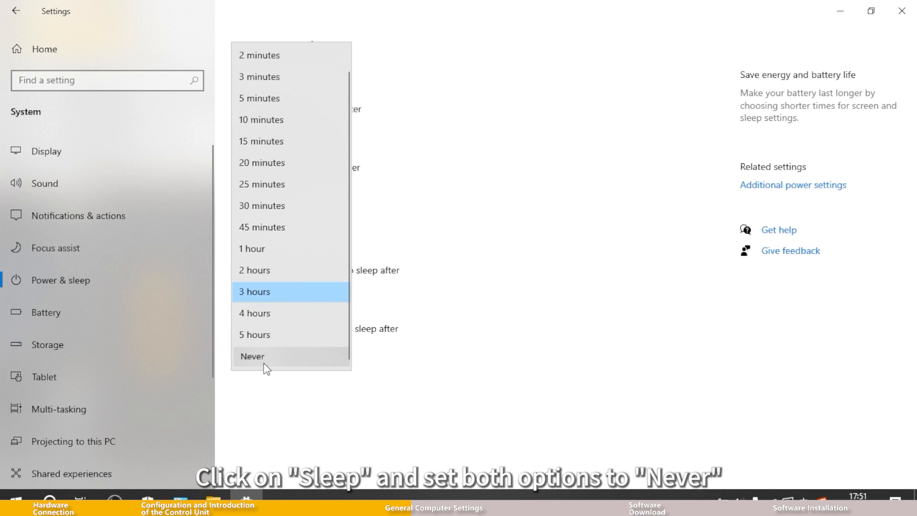
{"action": "left_click", "coordinate": [252, 356]}
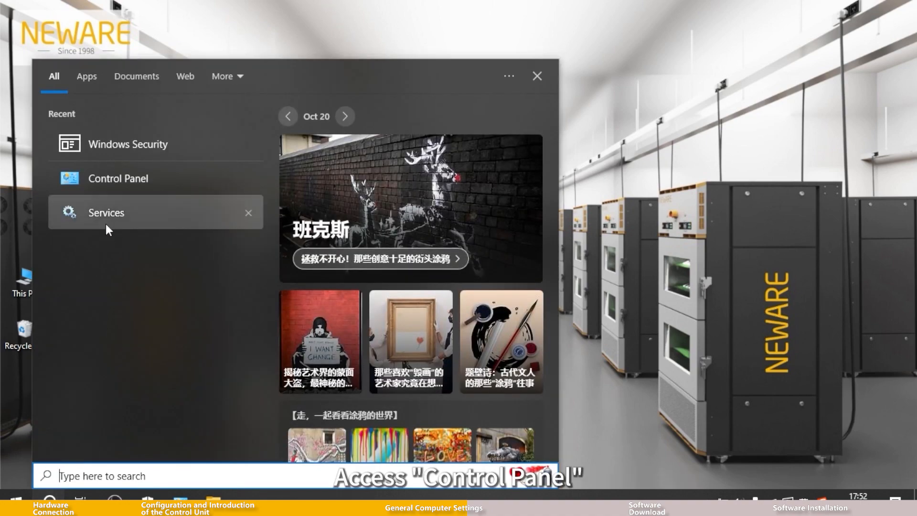
Step: Navigate Control Panel to the Network Connections adapter list
{"action": "left_click", "coordinate": [118, 177]}
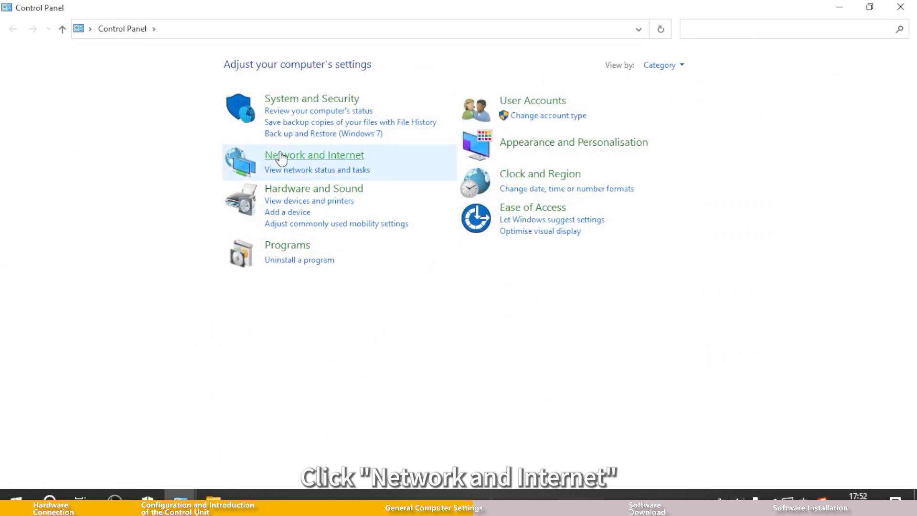
{"action": "left_click", "coordinate": [315, 155]}
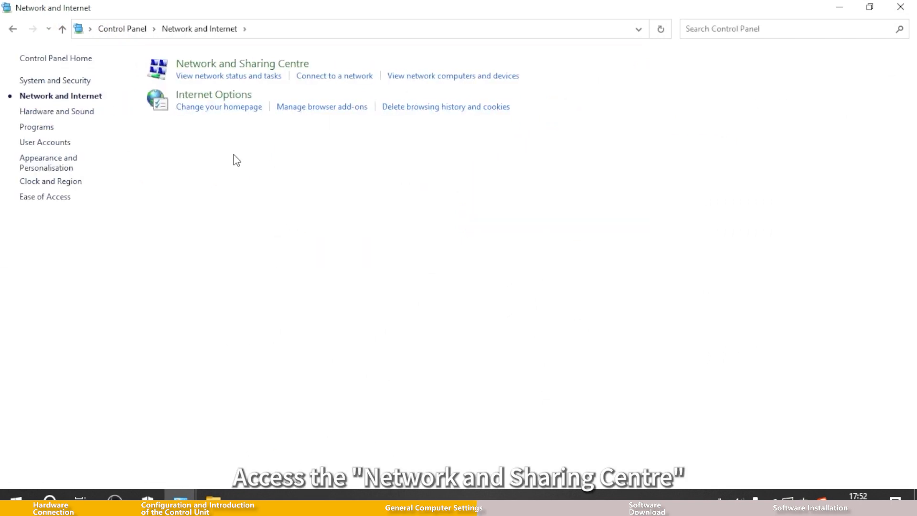
{"action": "left_click", "coordinate": [241, 63]}
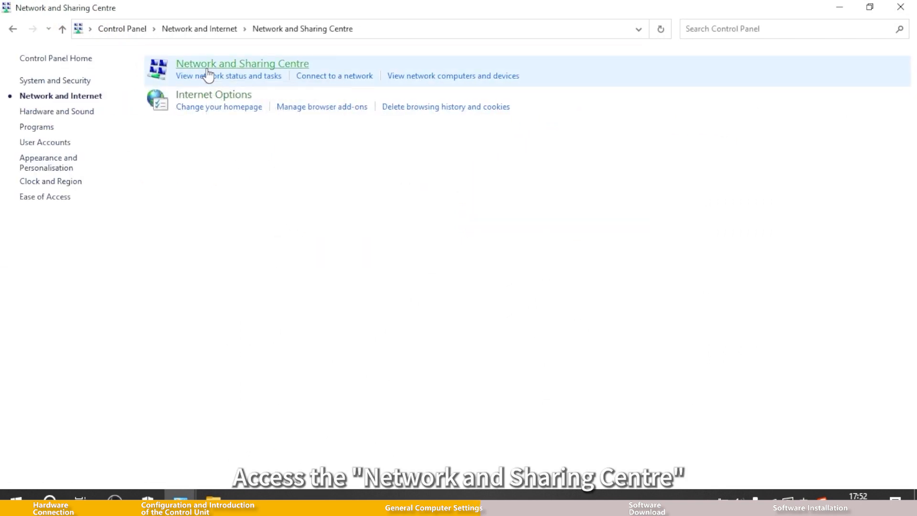
{"action": "left_click", "coordinate": [241, 63]}
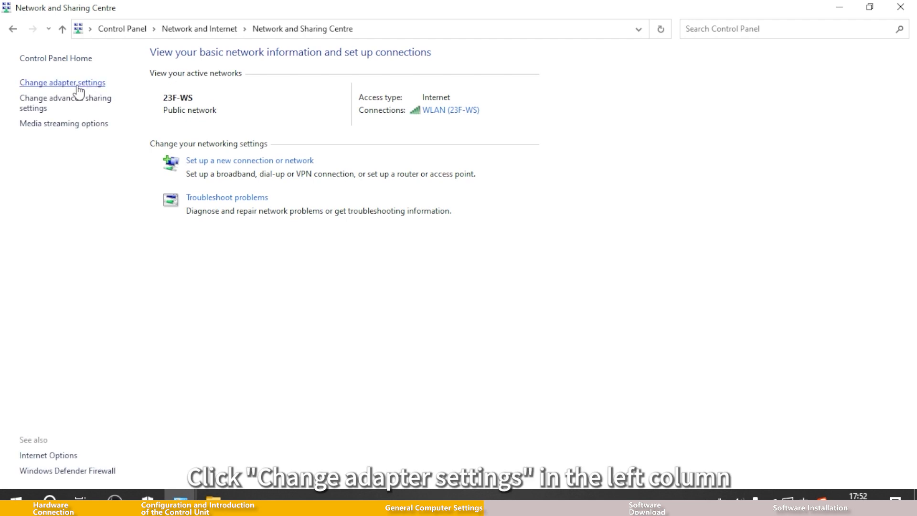
Step: Select the wired Ethernet adapter and choose its Properties option
{"action": "left_click", "coordinate": [62, 82]}
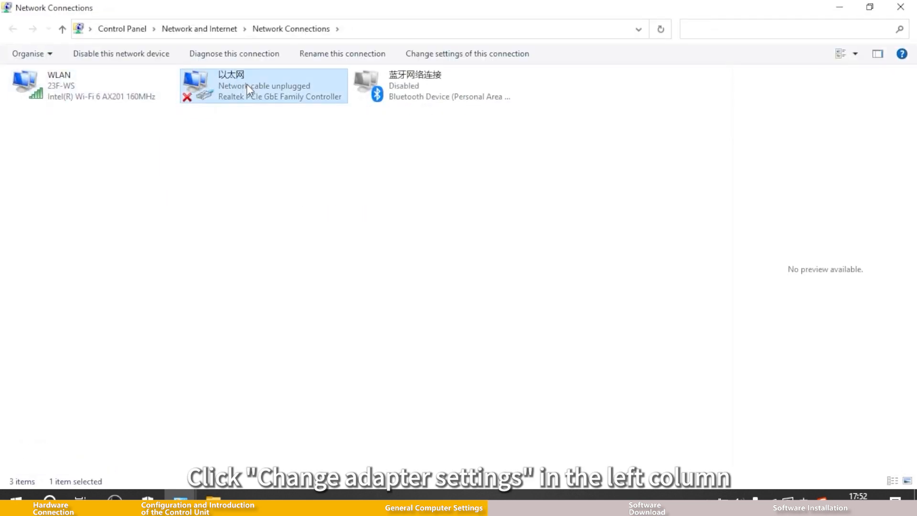
{"action": "right_click", "coordinate": [264, 85]}
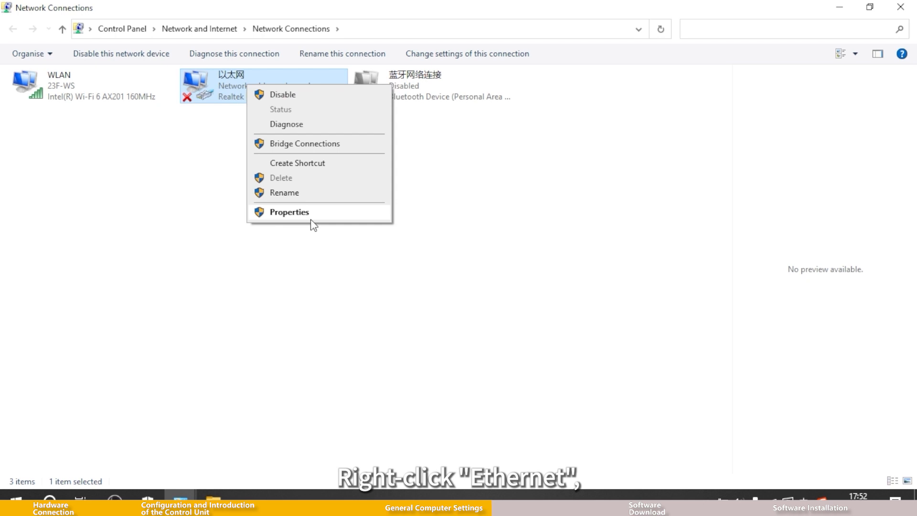
{"action": "left_click", "coordinate": [289, 212]}
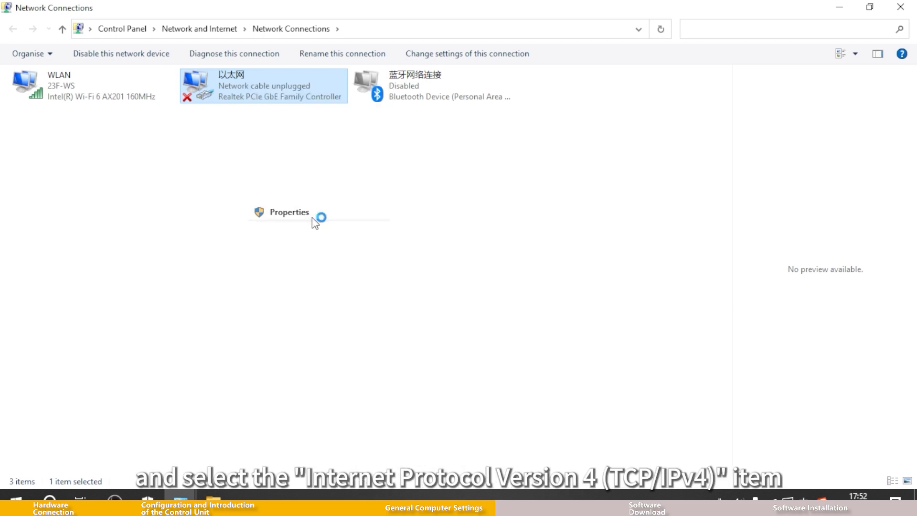
Step: In Ethernet Properties, choose TCP/IPv4 and switch to a manually set IP address
{"action": "left_click", "coordinate": [288, 212]}
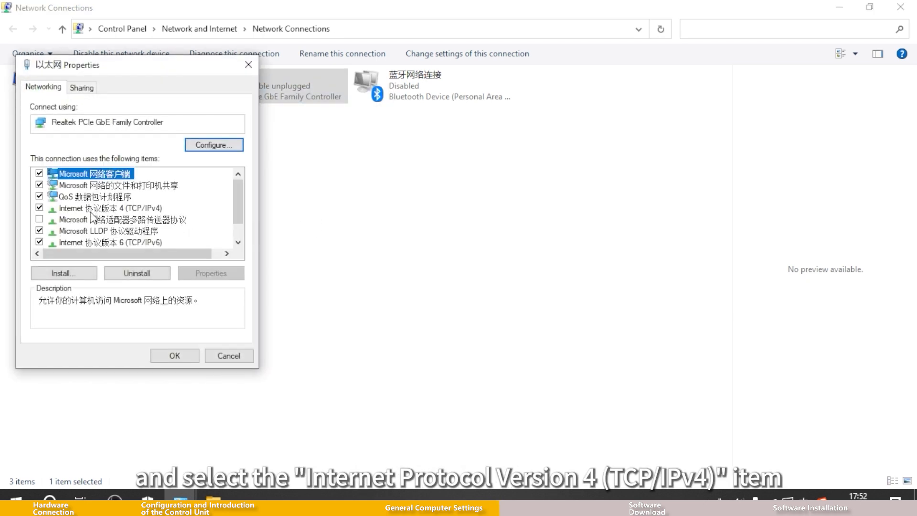
{"action": "left_click", "coordinate": [113, 208]}
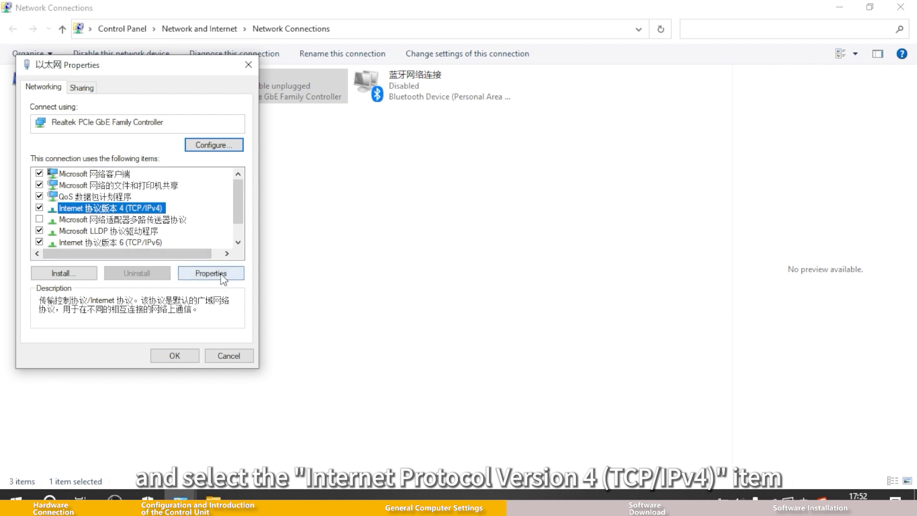
{"action": "left_click", "coordinate": [210, 273]}
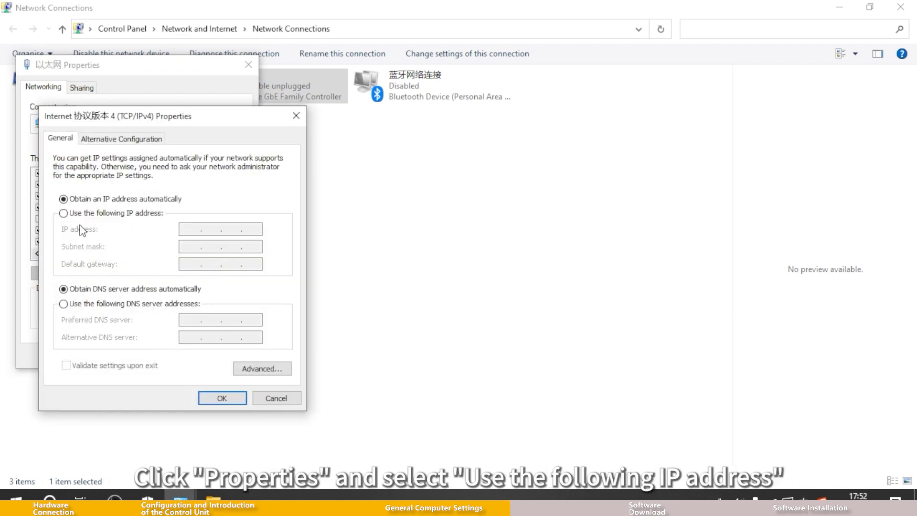
{"action": "left_click", "coordinate": [63, 213]}
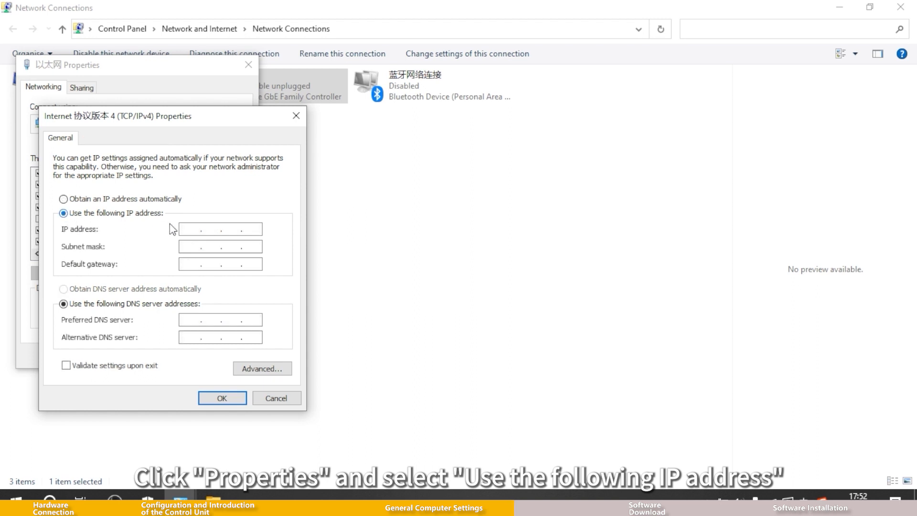
Step: Enter 192.168.1.250 with subnet mask 255.255.255.0 and confirm the static IP
{"action": "type", "text": "1"}
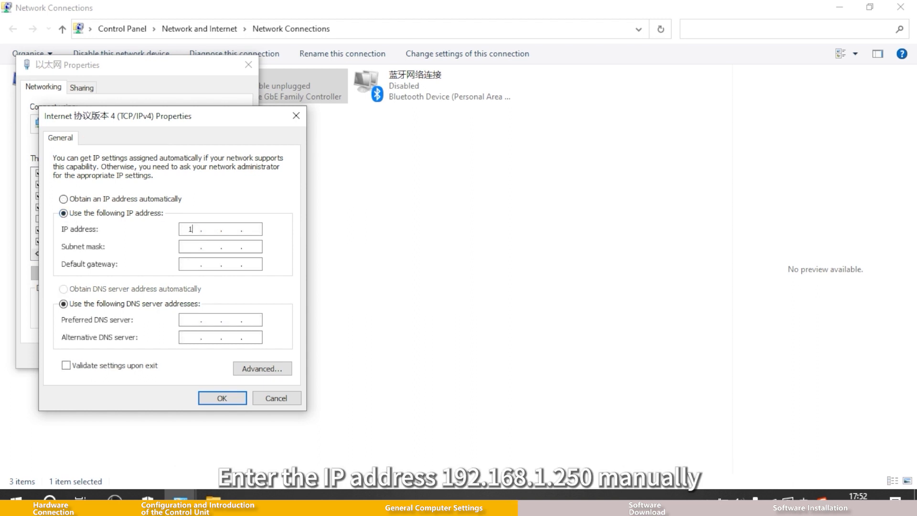
{"action": "type", "text": "92.168"}
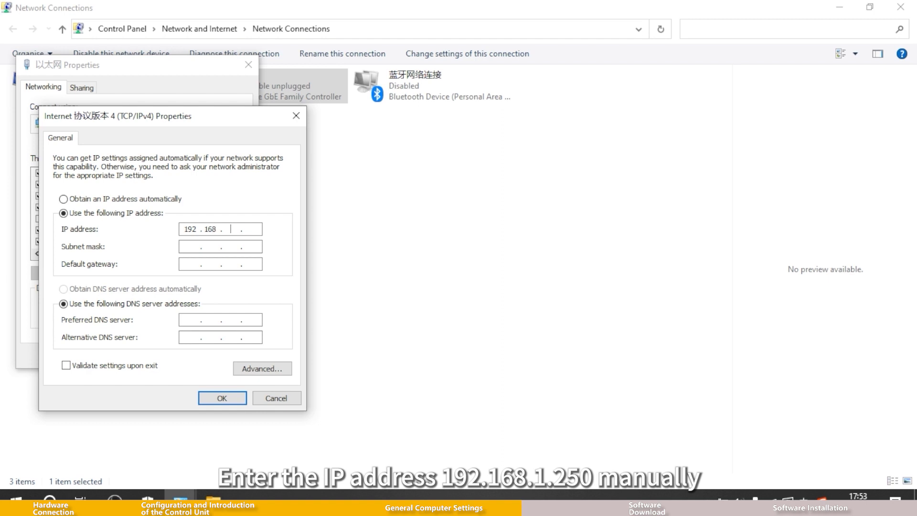
{"action": "type", "text": "1.250"}
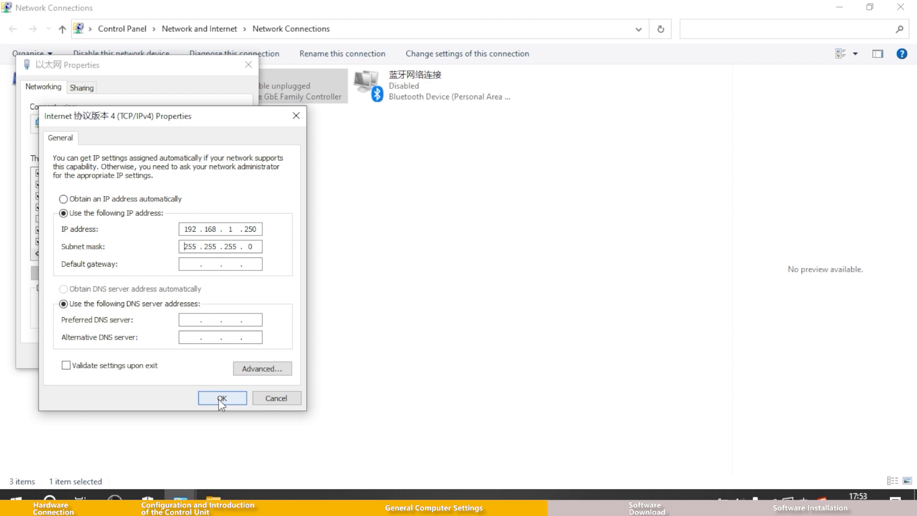
{"action": "left_click", "coordinate": [222, 398]}
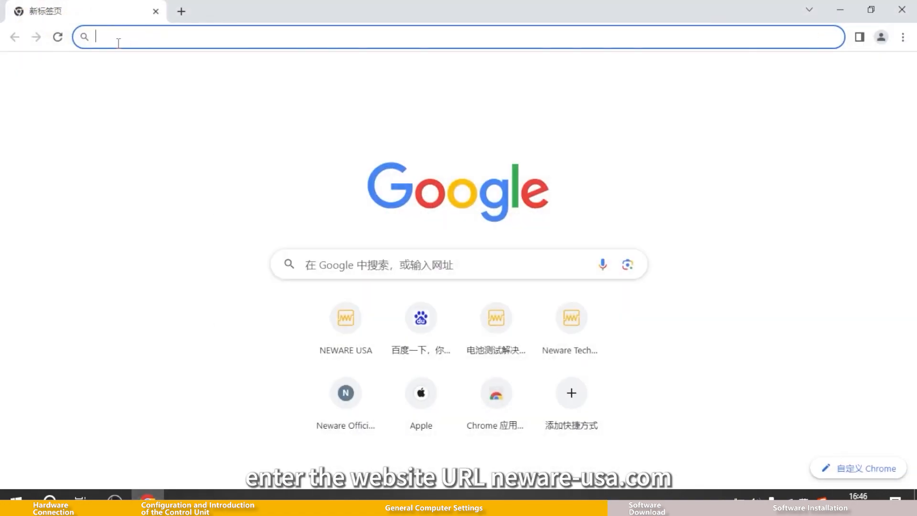
Step: Visit neware-usa.com, go to Software > BTS 8.1 and scroll to the BTS8.0.1 (64-bit) download
{"action": "type", "text": "neware-usa.com"}
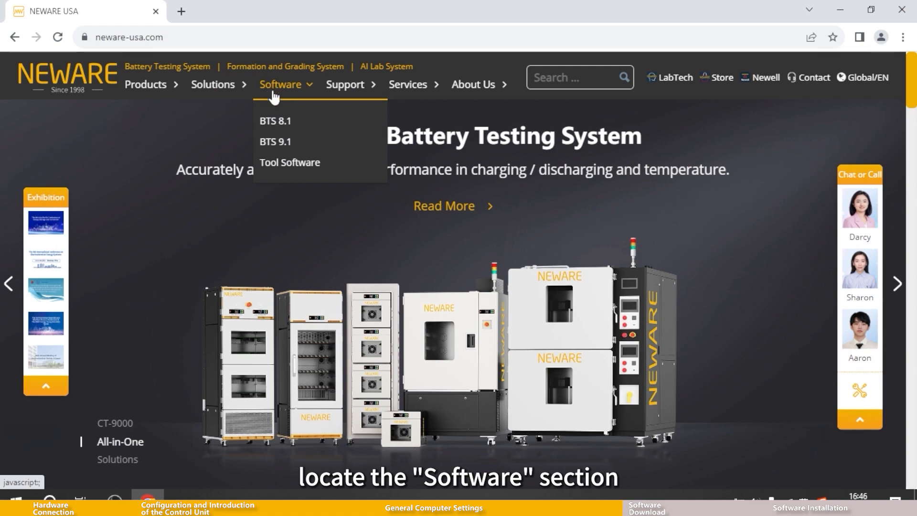
{"action": "left_click", "coordinate": [275, 121]}
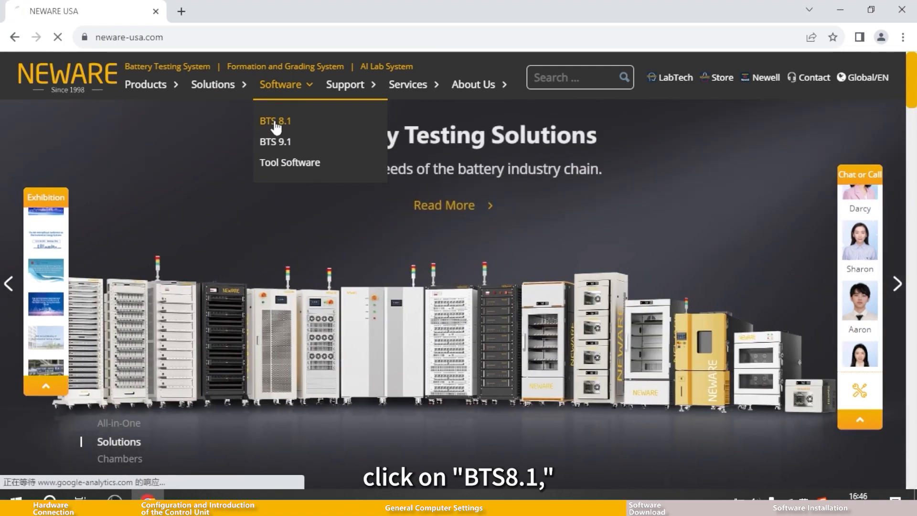
{"action": "left_click", "coordinate": [274, 121]}
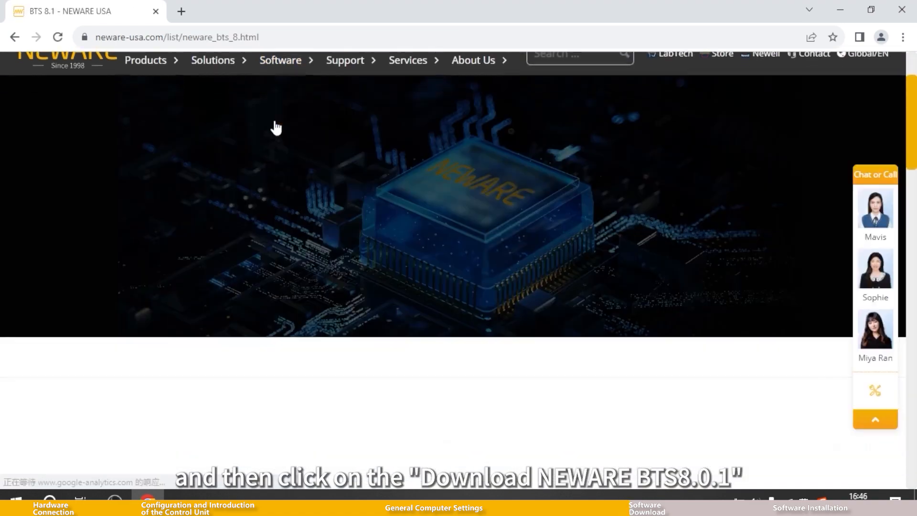
{"action": "scroll", "scroll_direction": "down", "scroll_amount": 3}
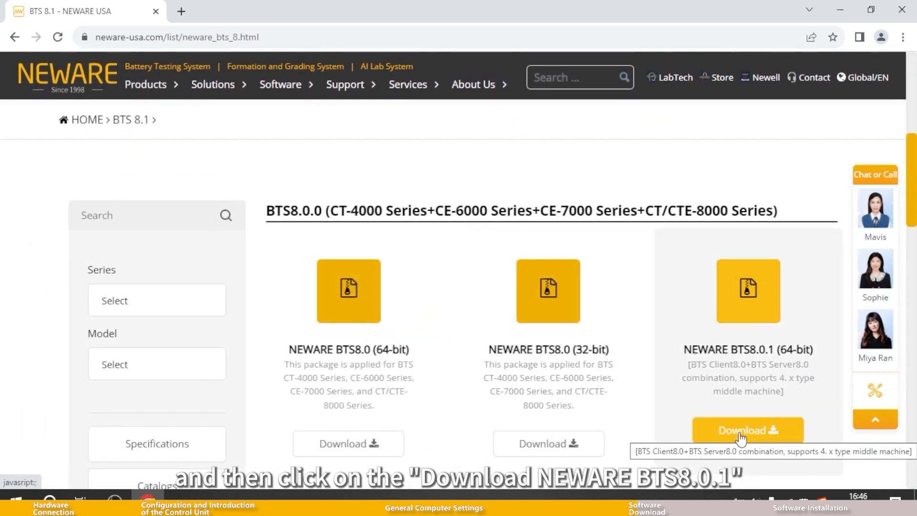
{"action": "scroll", "scroll_direction": "down", "scroll_amount": 3}
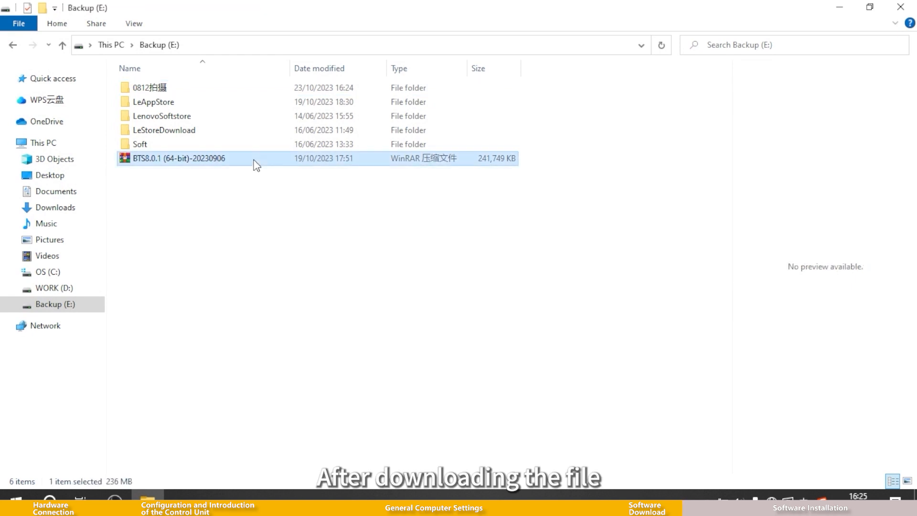
Step: Extract the BTS8.0.1 archive, enter its folder and bring up the NEWARE_BTS_8.0.1 installer's options
{"action": "right_click", "coordinate": [179, 158]}
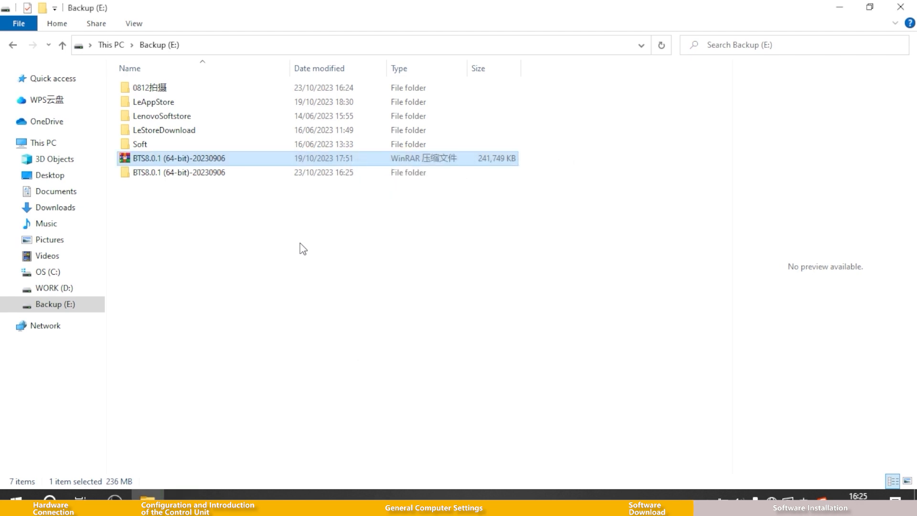
{"action": "double_click", "coordinate": [180, 172]}
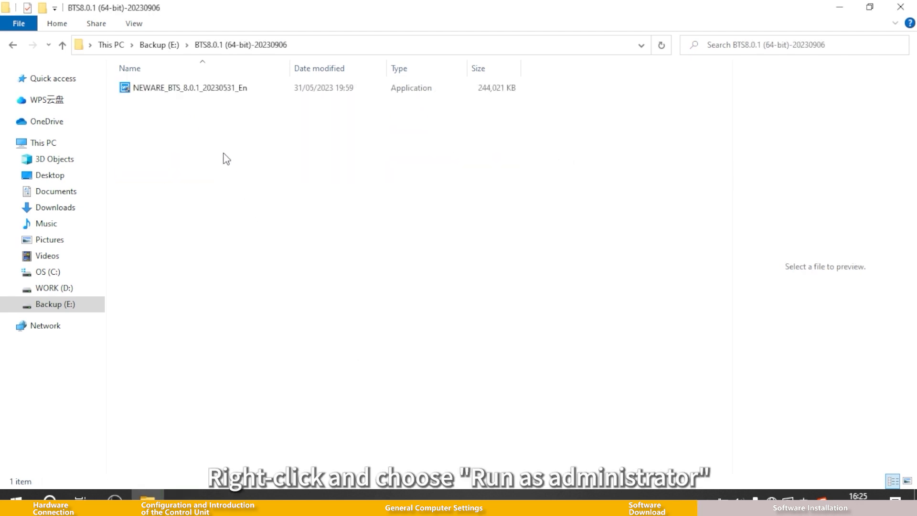
{"action": "right_click", "coordinate": [189, 88]}
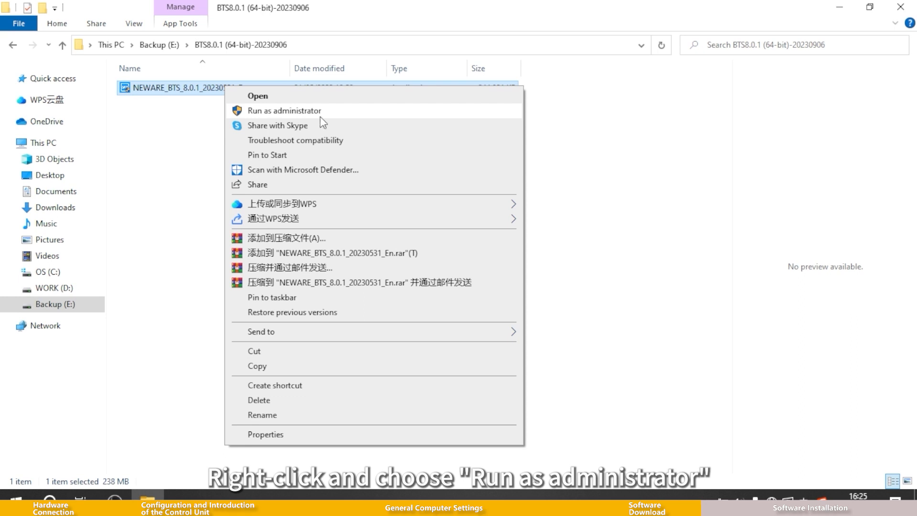
Step: Run the installer as administrator with all four components, accept VC++ terms and dismiss the .NET notice
{"action": "left_click", "coordinate": [285, 111]}
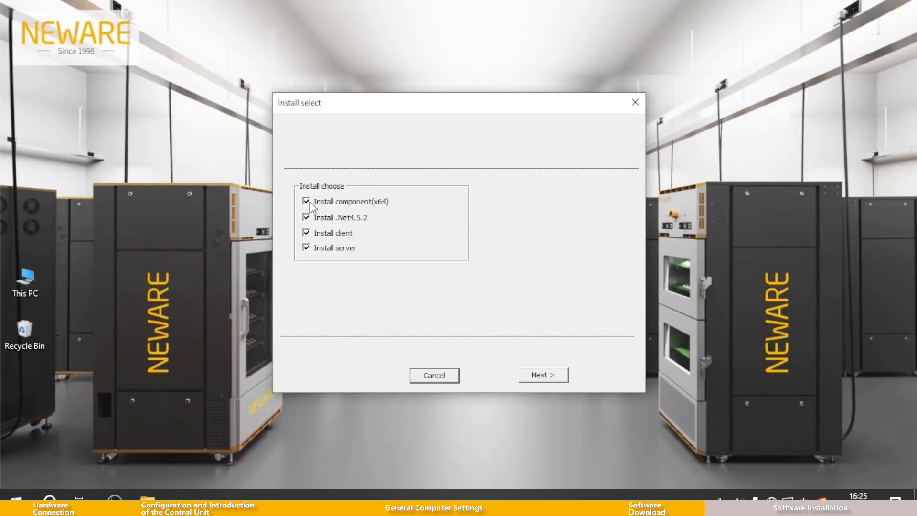
{"action": "mouse_move", "coordinate": [429, 346]}
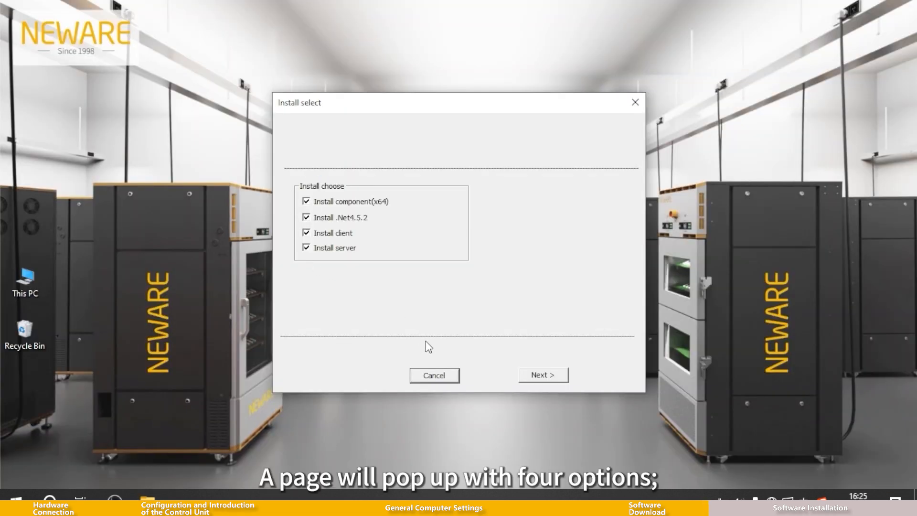
{"action": "left_click", "coordinate": [541, 375]}
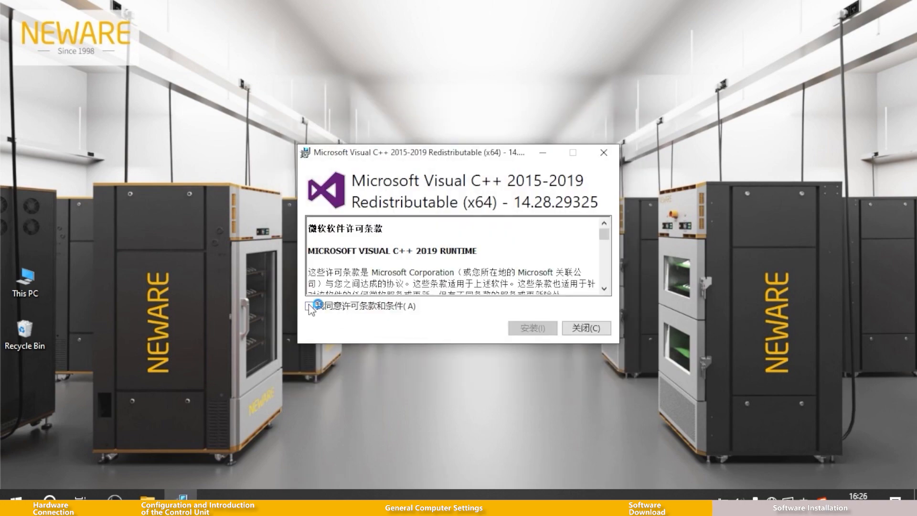
{"action": "left_click", "coordinate": [532, 327]}
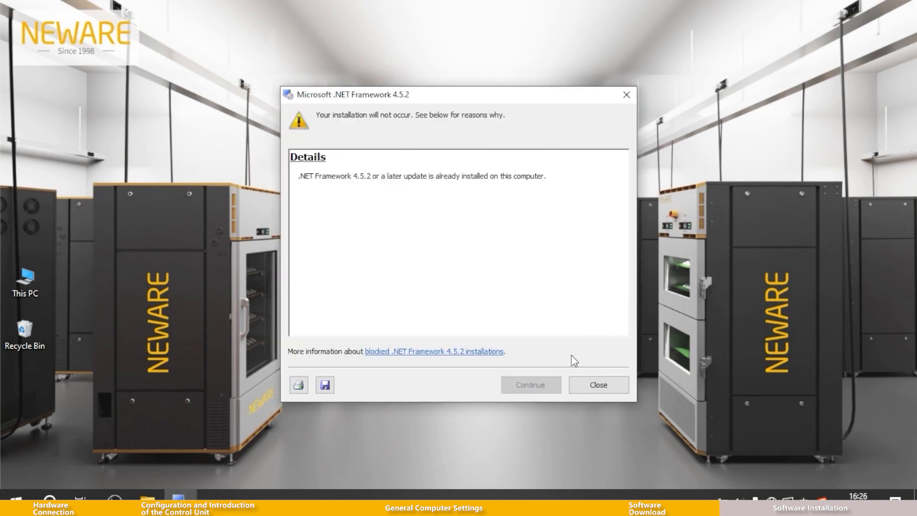
{"action": "left_click", "coordinate": [597, 385]}
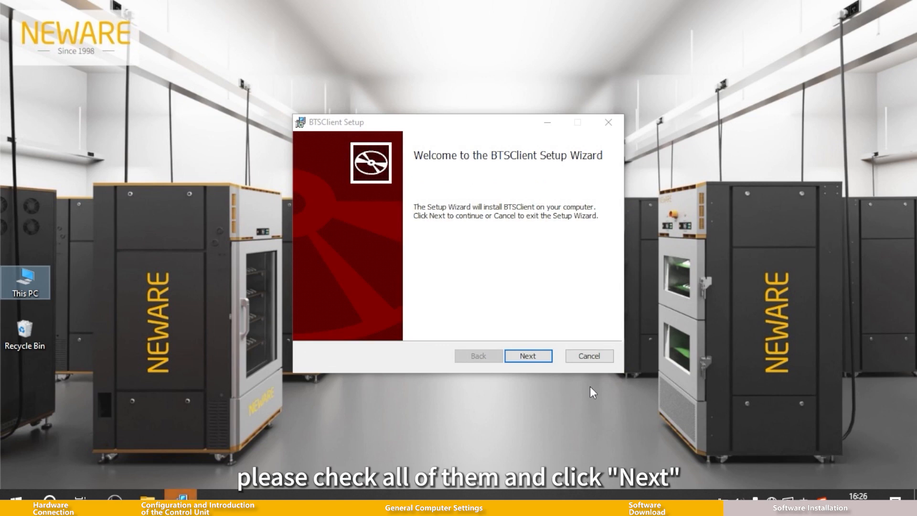
Step: Accept the BTSClient licence, keep D:\Program Files\NEWARE\BTSClient80 and complete the install
{"action": "left_click", "coordinate": [527, 356]}
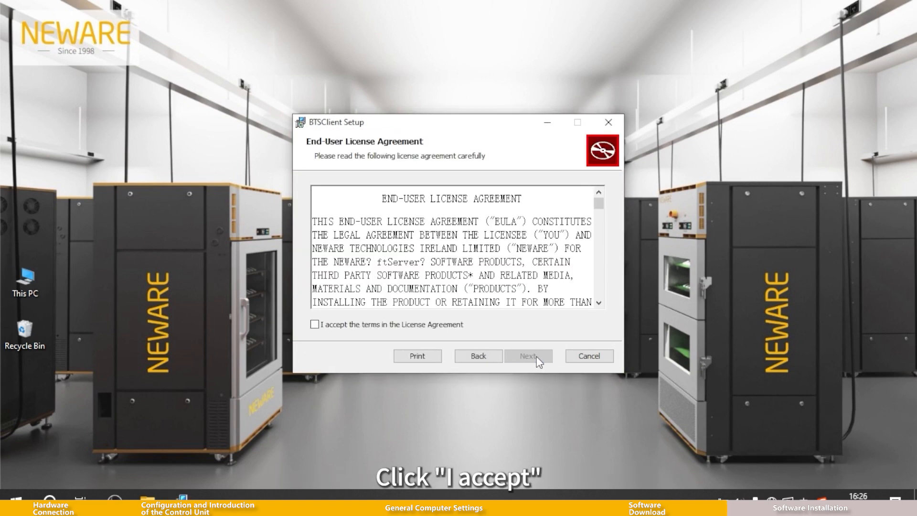
{"action": "left_click", "coordinate": [315, 331]}
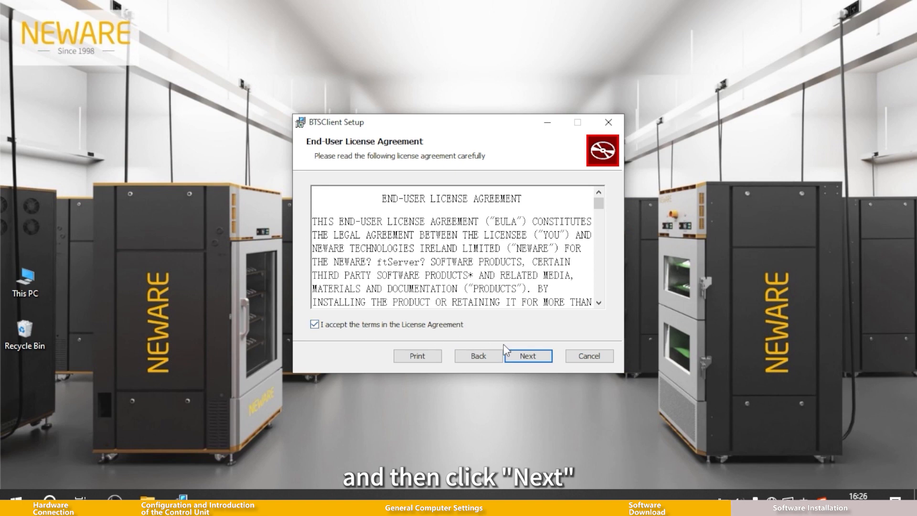
{"action": "left_click", "coordinate": [527, 363]}
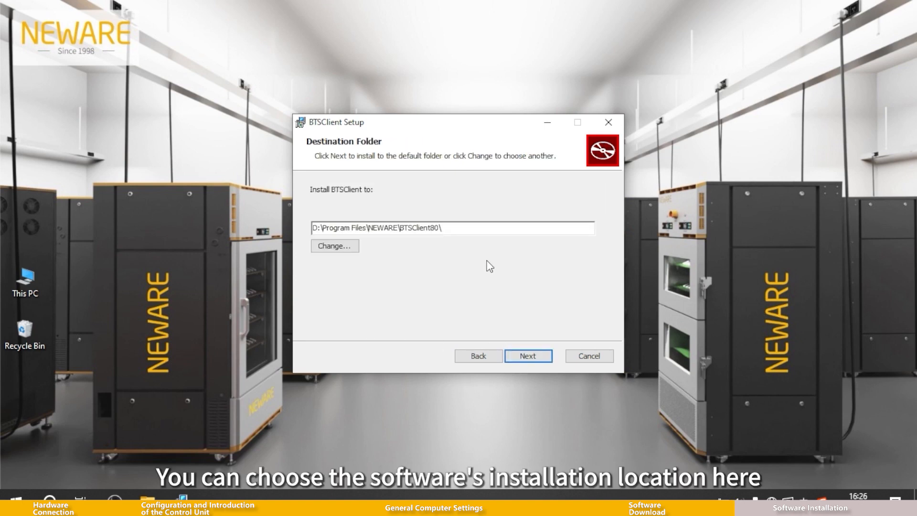
{"action": "mouse_move", "coordinate": [513, 325]}
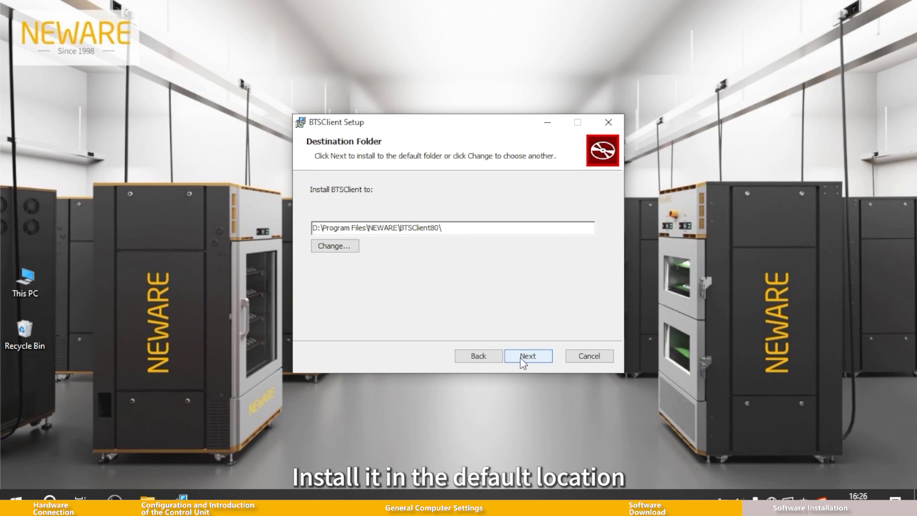
{"action": "left_click", "coordinate": [527, 364]}
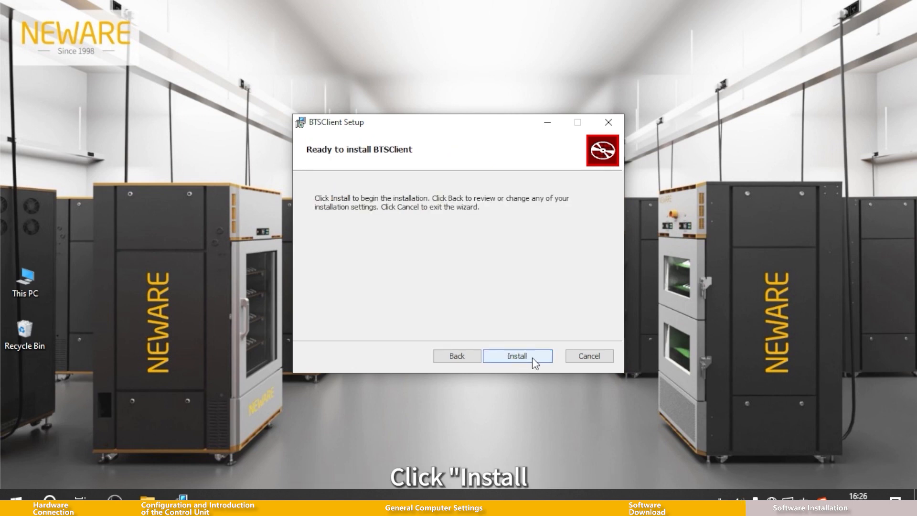
{"action": "left_click", "coordinate": [517, 363]}
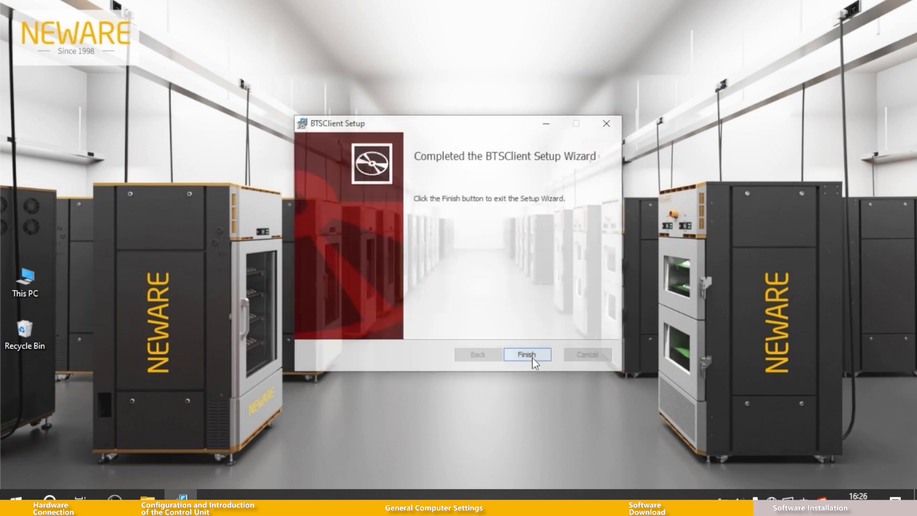
{"action": "left_click", "coordinate": [526, 354]}
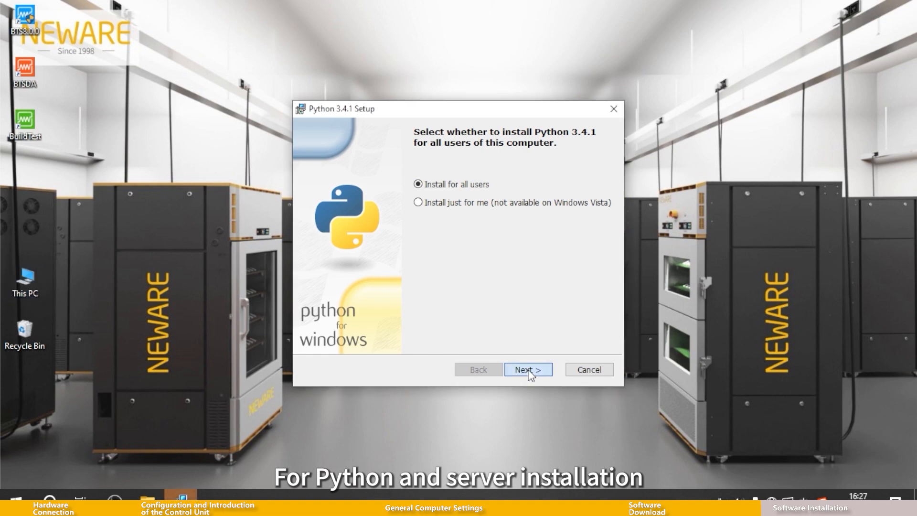
Step: Install Python 3.4.1 for all users into C:\Python34, confirming overwrite of existing files, and finish
{"action": "left_click", "coordinate": [527, 369]}
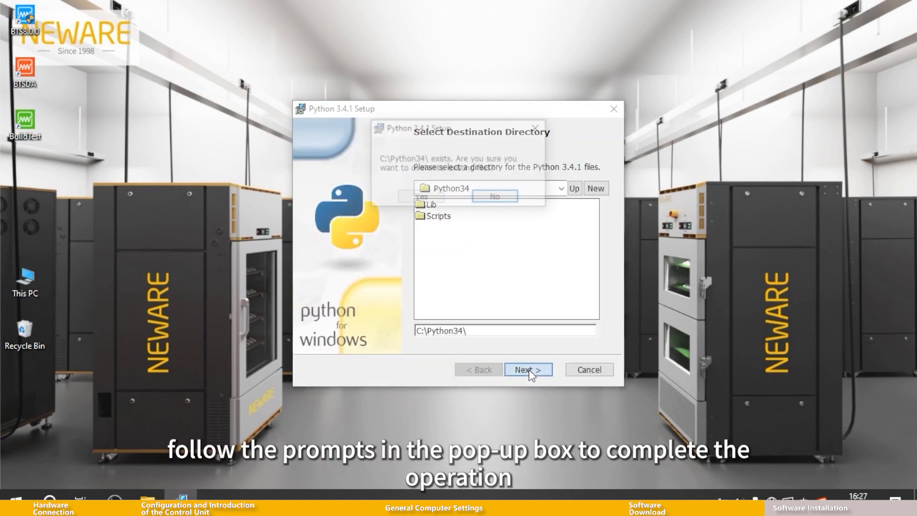
{"action": "left_click", "coordinate": [528, 369]}
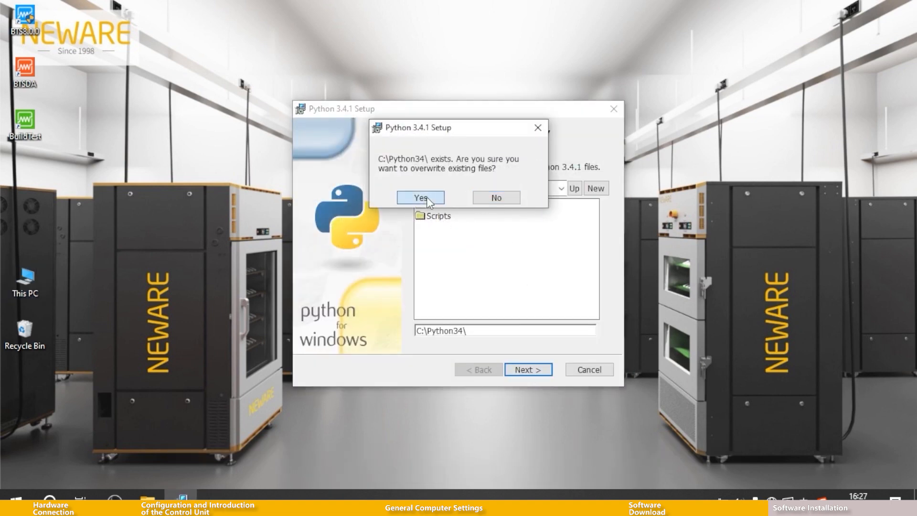
{"action": "left_click", "coordinate": [419, 197]}
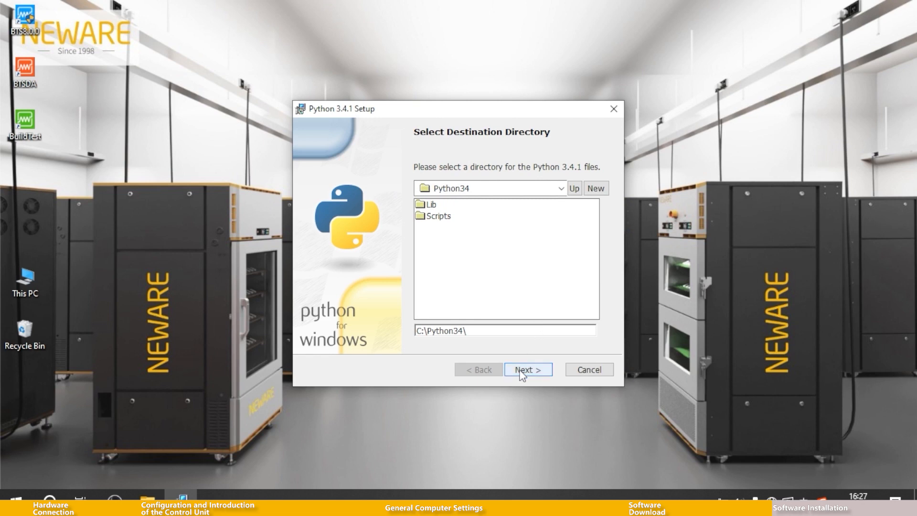
{"action": "left_click", "coordinate": [528, 370]}
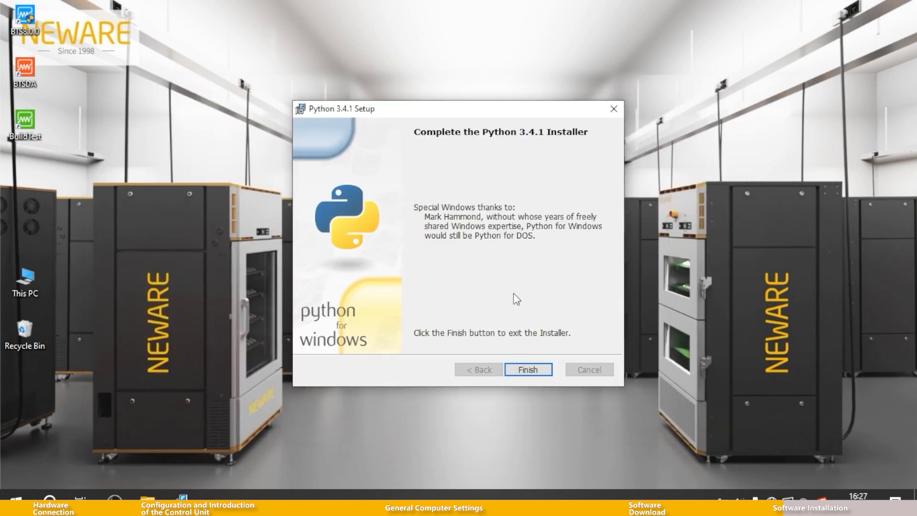
{"action": "left_click", "coordinate": [527, 369]}
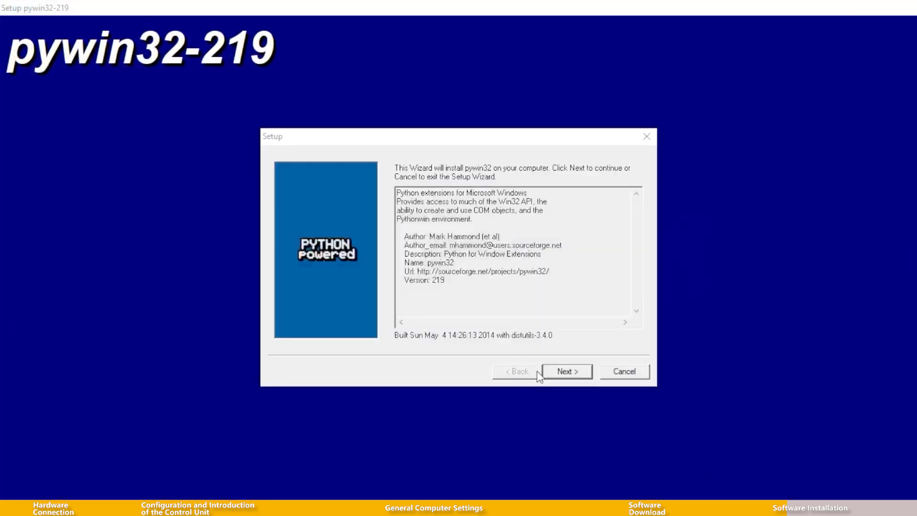
Step: Install pywin32-219 against the registered Python 3.4 and finish the wizard
{"action": "left_click", "coordinate": [566, 370]}
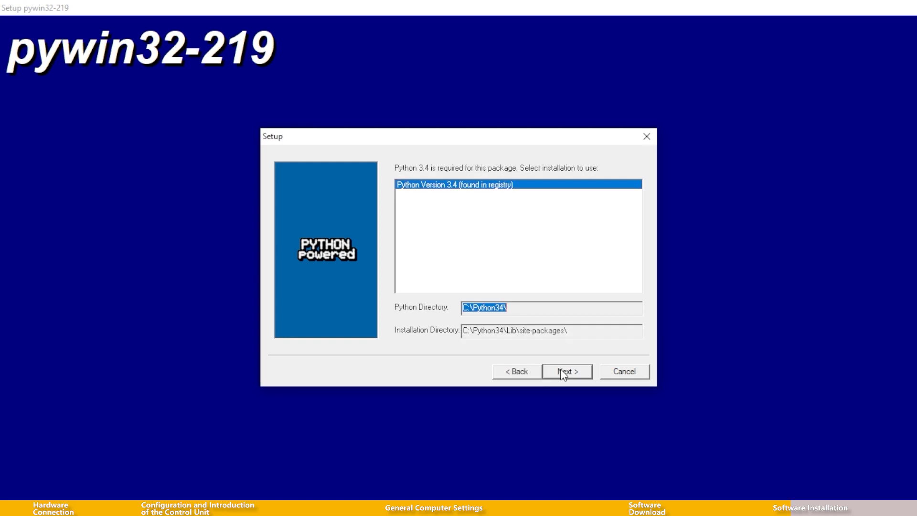
{"action": "left_click", "coordinate": [566, 372]}
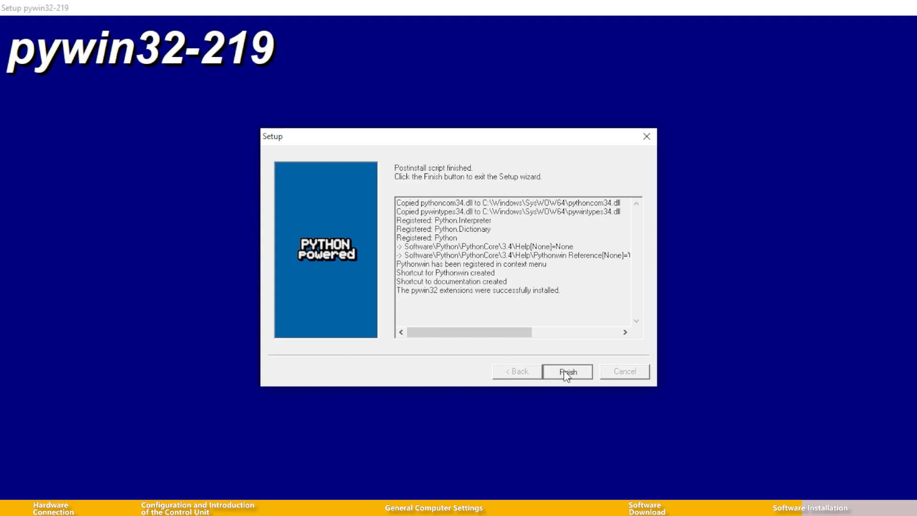
{"action": "left_click", "coordinate": [567, 371]}
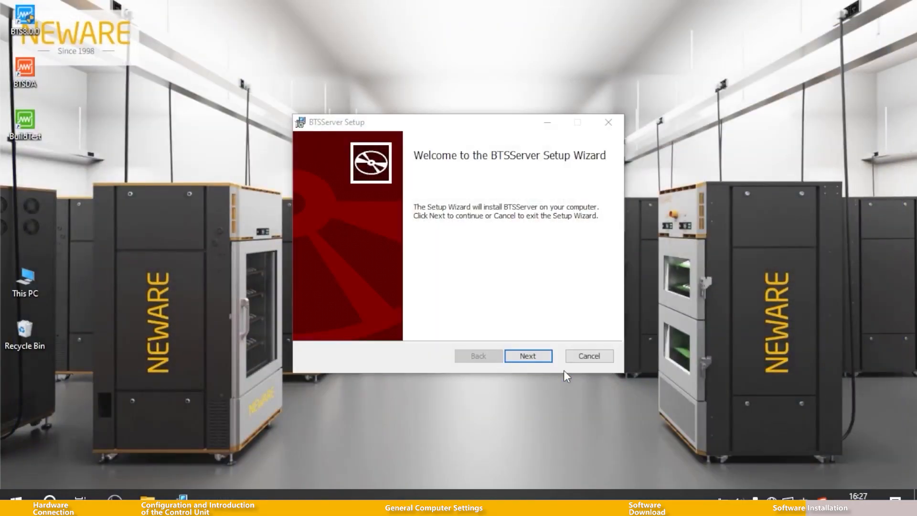
Step: Accept the license and install BTSServer to D:\Program Files\NEWARE\BTSServer80\, then finish
{"action": "left_click", "coordinate": [527, 356]}
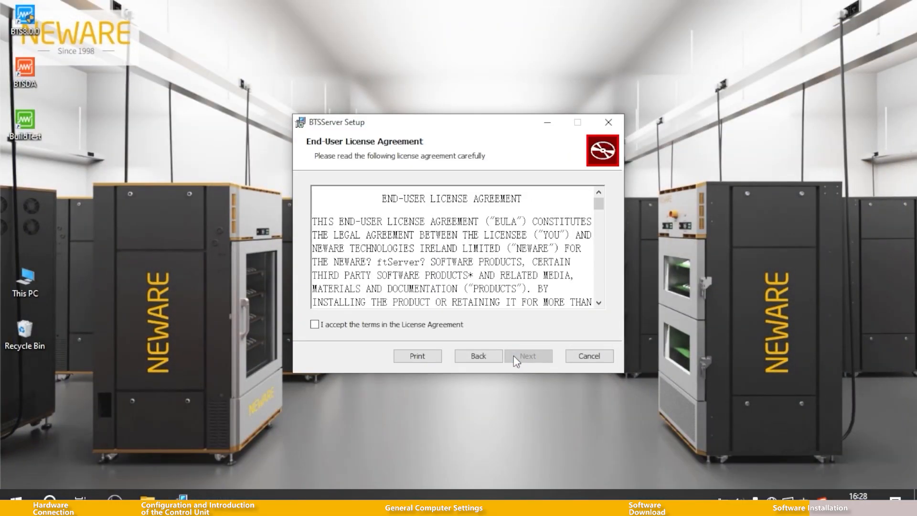
{"action": "left_click", "coordinate": [315, 324]}
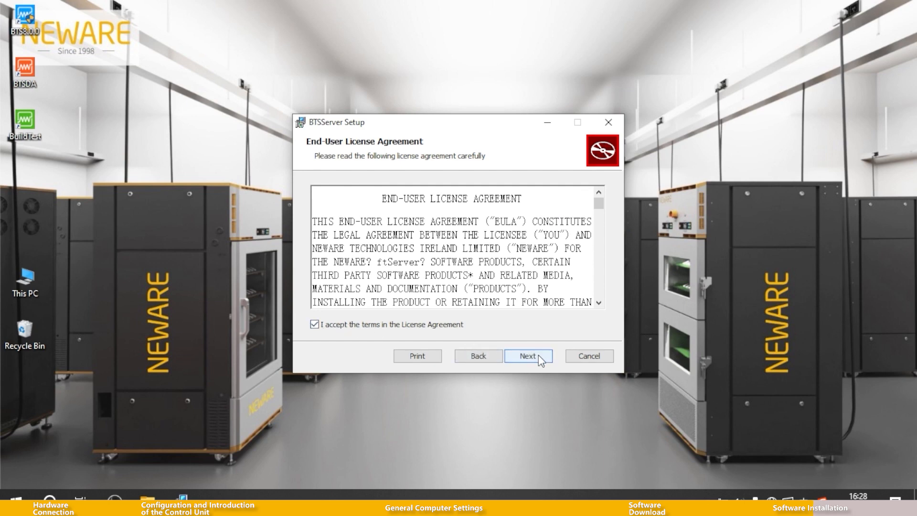
{"action": "left_click", "coordinate": [528, 355]}
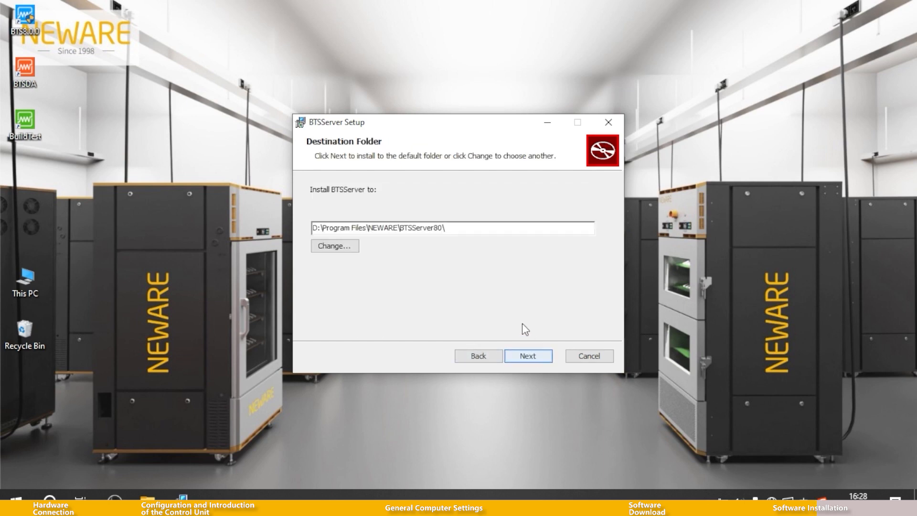
{"action": "left_click", "coordinate": [528, 355]}
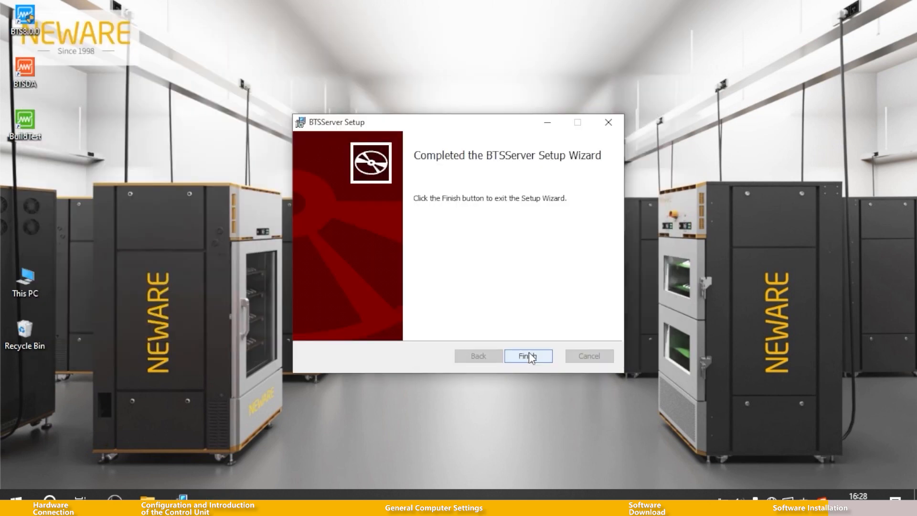
{"action": "mouse_move", "coordinate": [540, 367]}
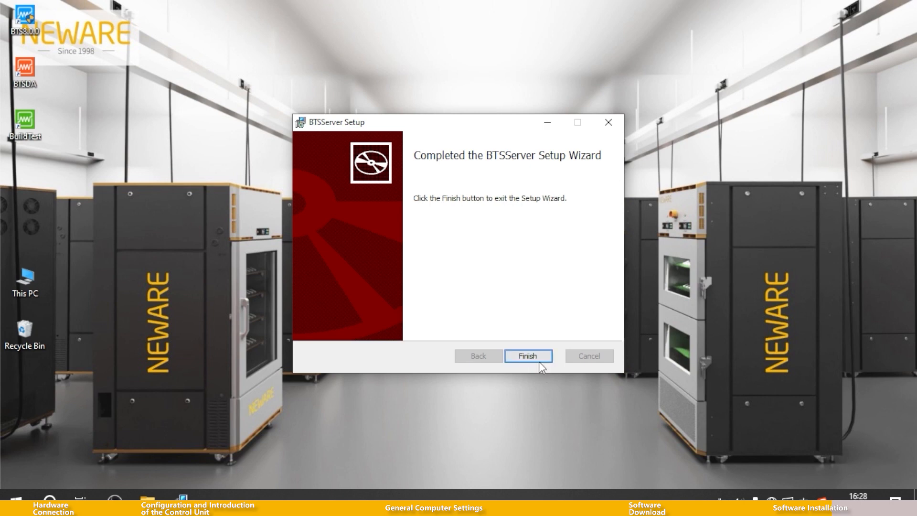
{"action": "left_click", "coordinate": [527, 356]}
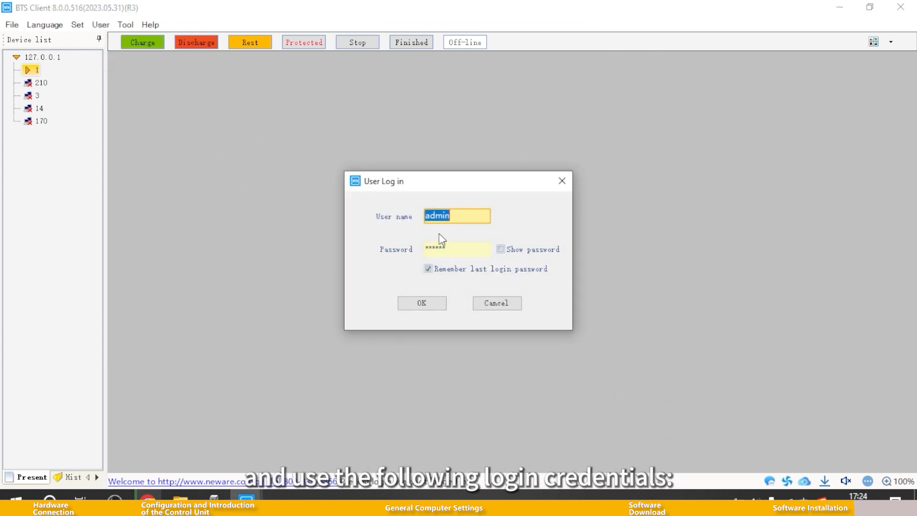
Step: Log in to BTS Client as admin with the password shown, reaching the 127.0.0.1 device list
{"action": "left_click", "coordinate": [457, 215]}
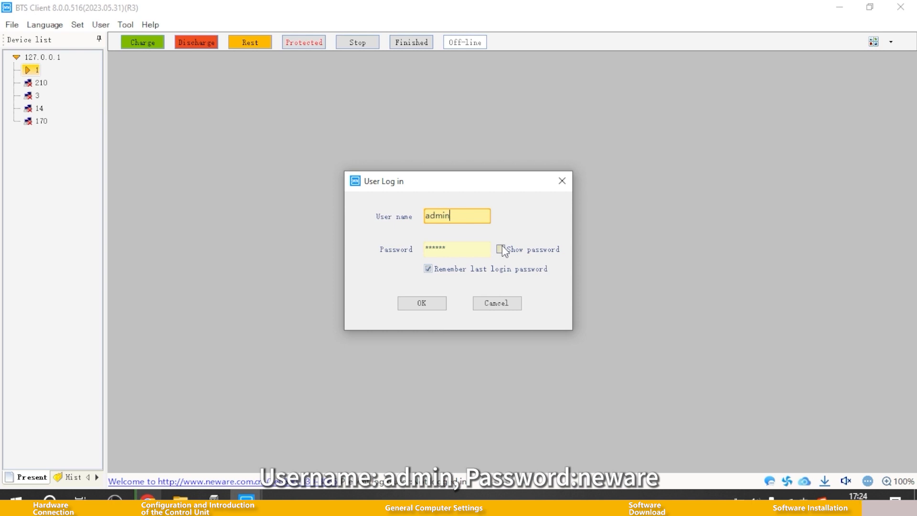
{"action": "left_click", "coordinate": [501, 249]}
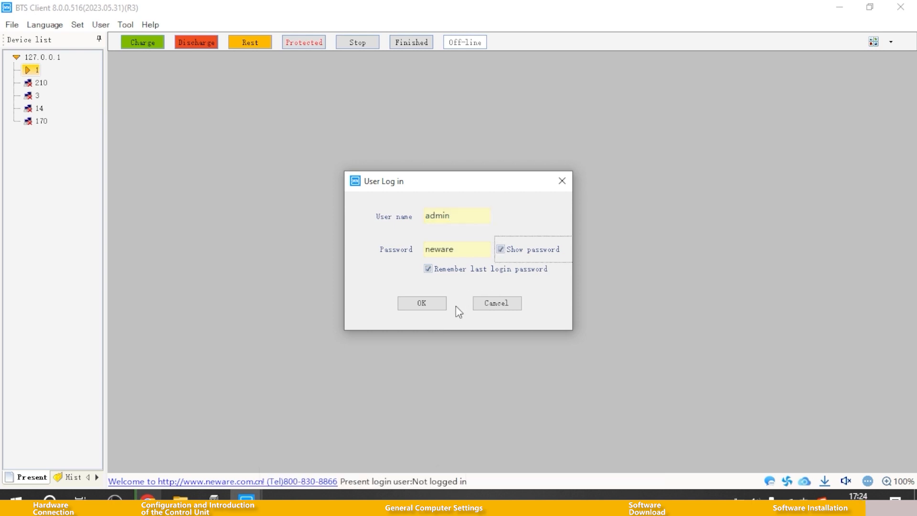
{"action": "left_click", "coordinate": [421, 303]}
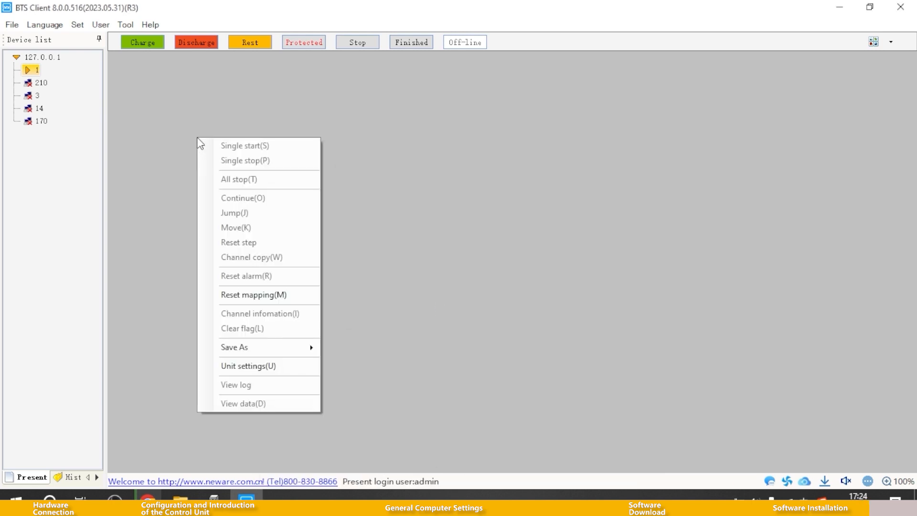
Step: Reset unit 1's mapping with Main CH default 1x8 and Aux CH average mapping, then save it
{"action": "left_click", "coordinate": [254, 294]}
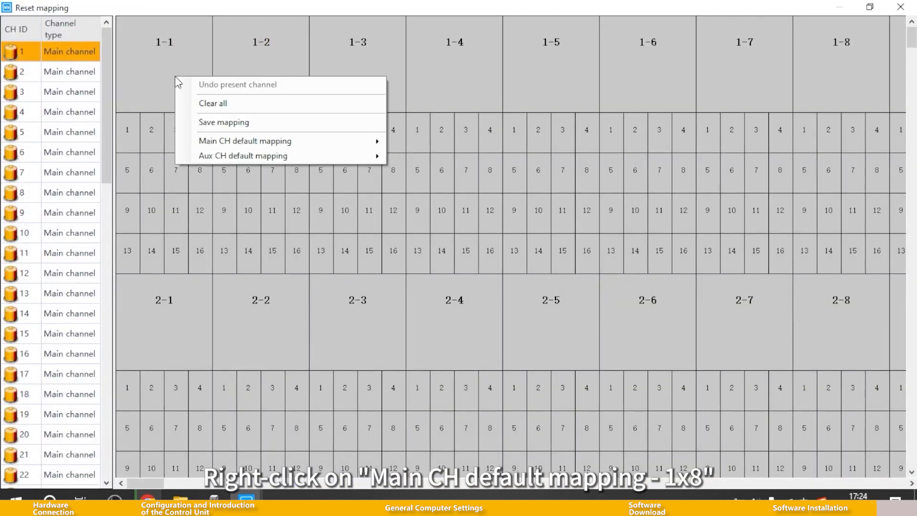
{"action": "left_click", "coordinate": [245, 140]}
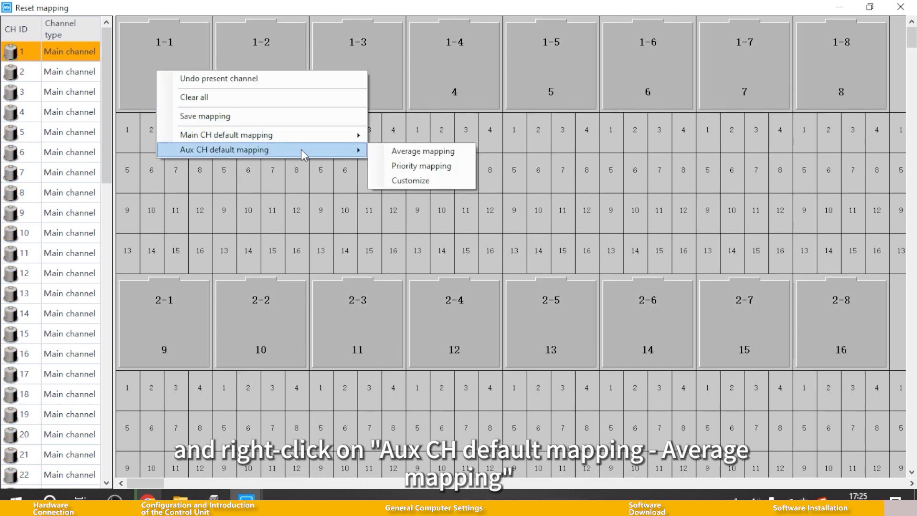
{"action": "mouse_move", "coordinate": [422, 151]}
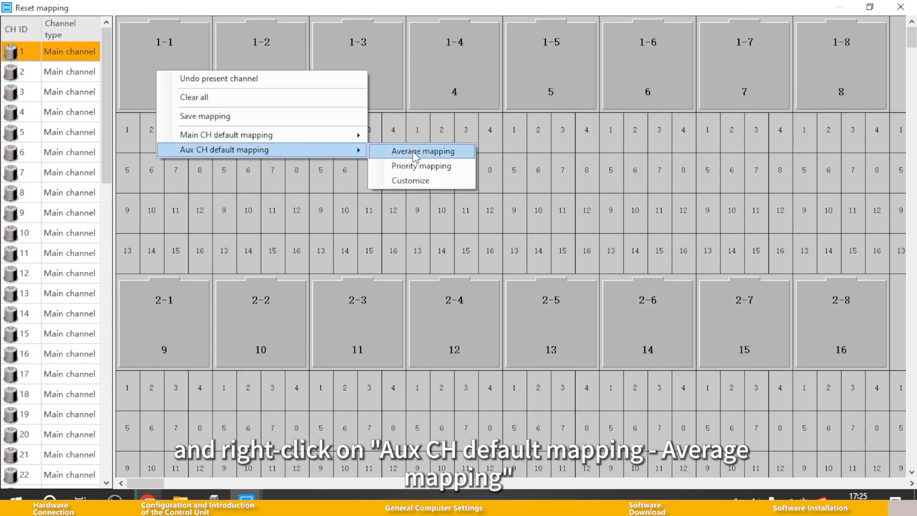
{"action": "left_click", "coordinate": [420, 151]}
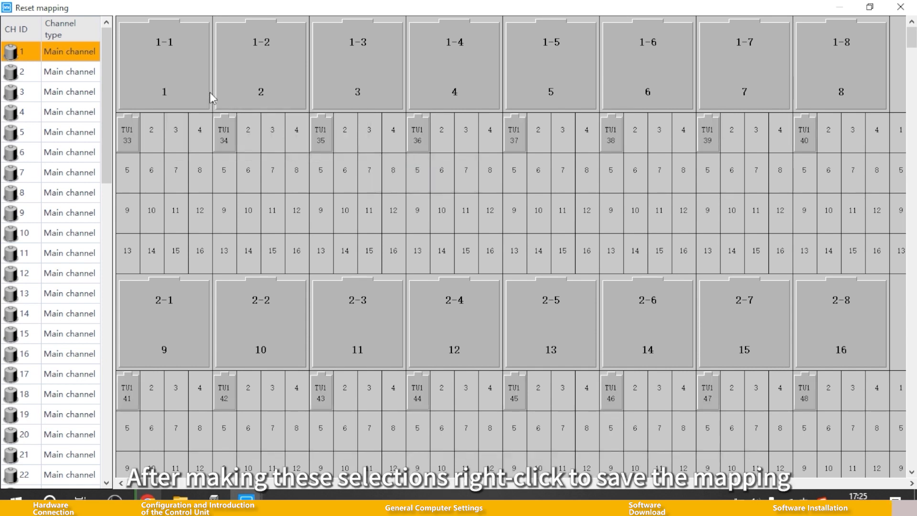
{"action": "right_click", "coordinate": [210, 98]}
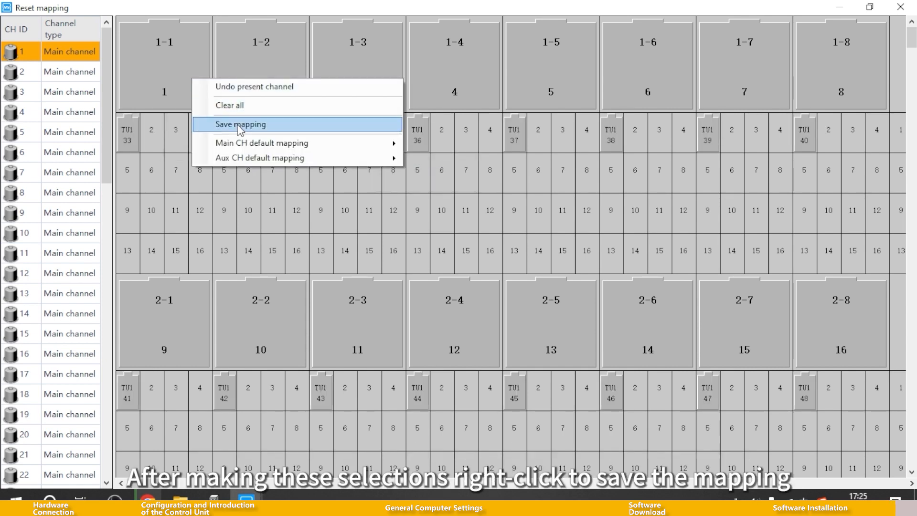
{"action": "left_click", "coordinate": [239, 124]}
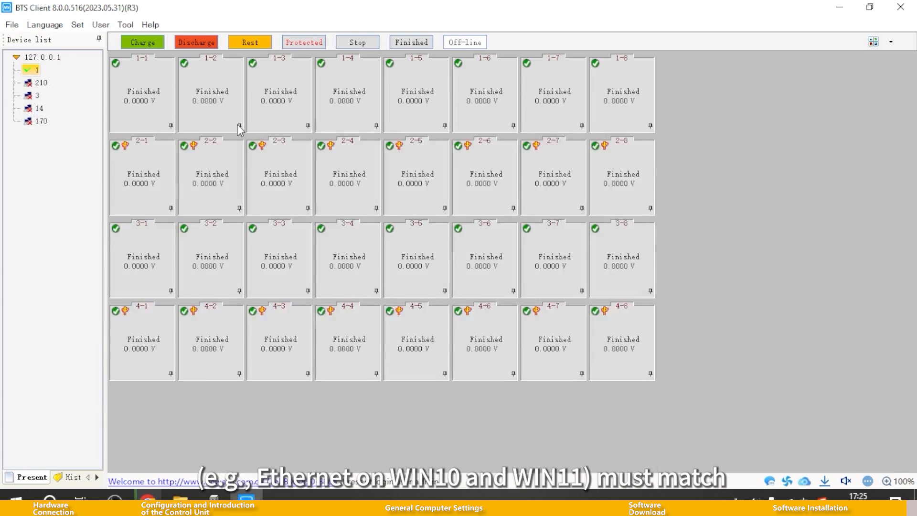
{"action": "mouse_move", "coordinate": [427, 109]}
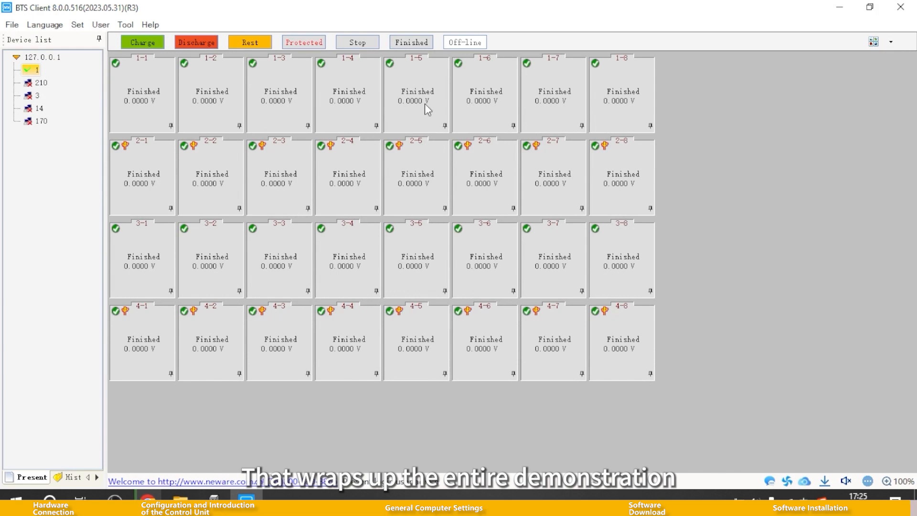